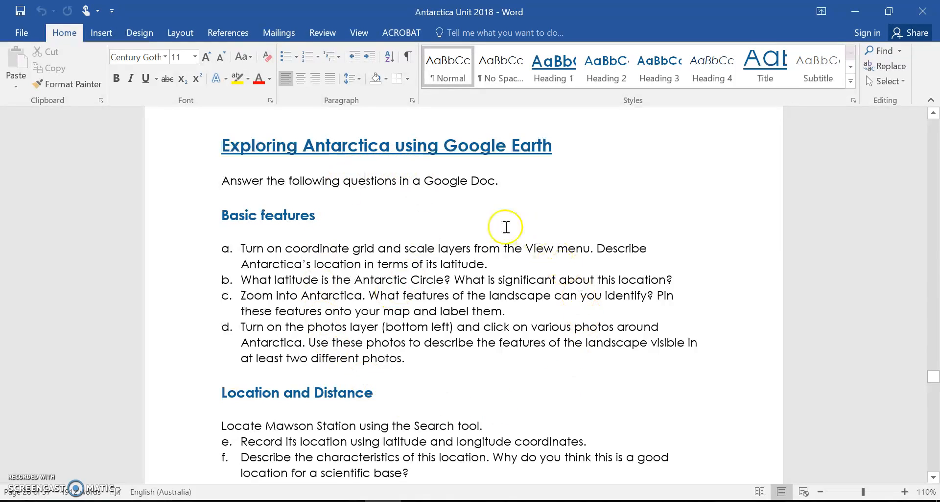
Spin the globe from southern Africa back to Australia with north up, ready for the View menu
scroll(down, 3)
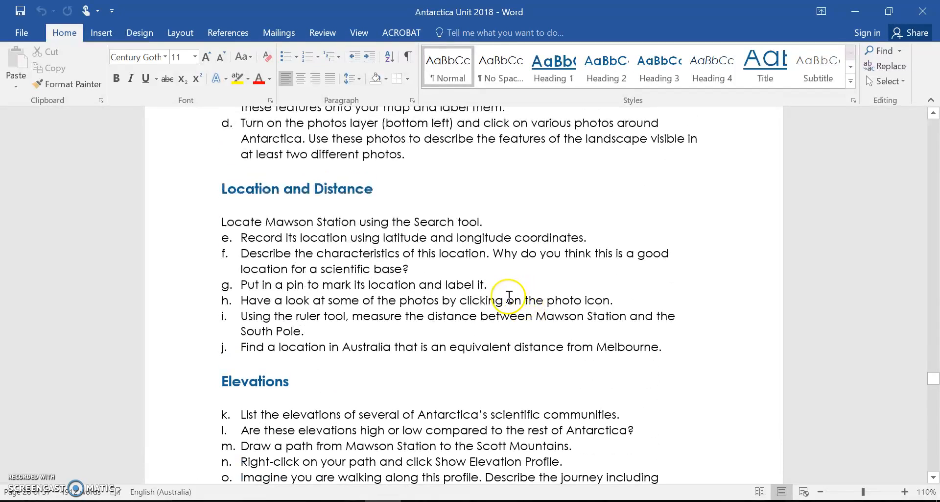
mouse_move(489, 290)
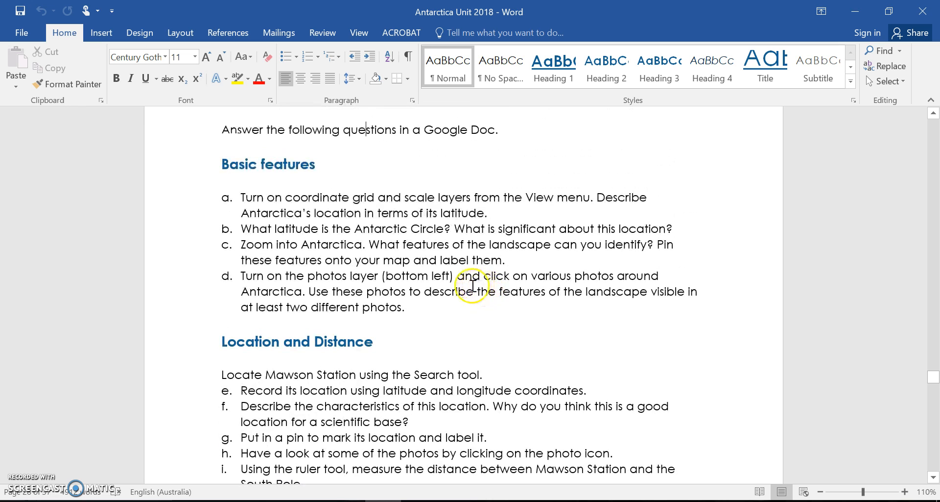
mouse_move(421, 286)
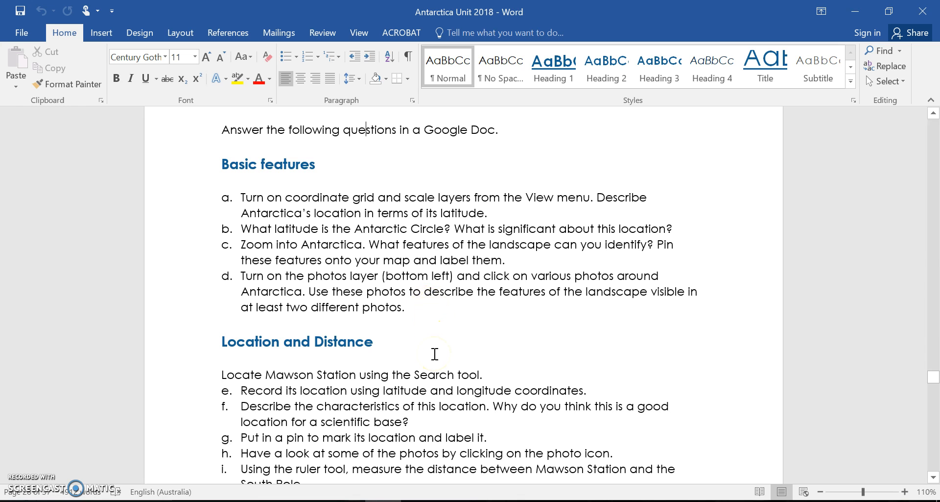
mouse_move(321, 463)
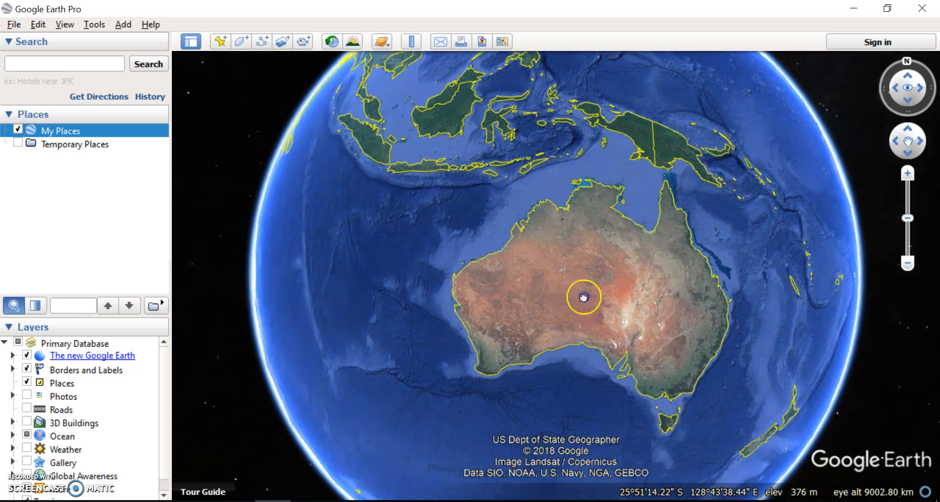
drag(584, 296, 462, 298)
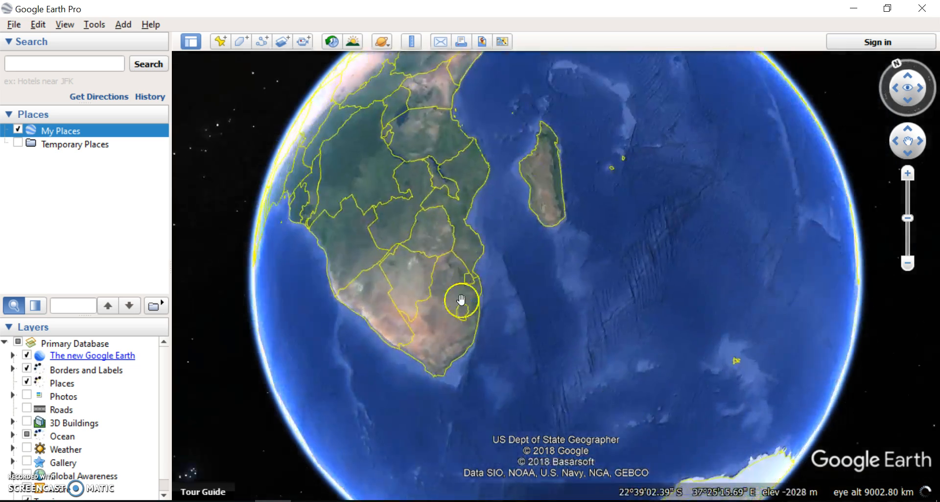
drag(461, 299, 591, 310)
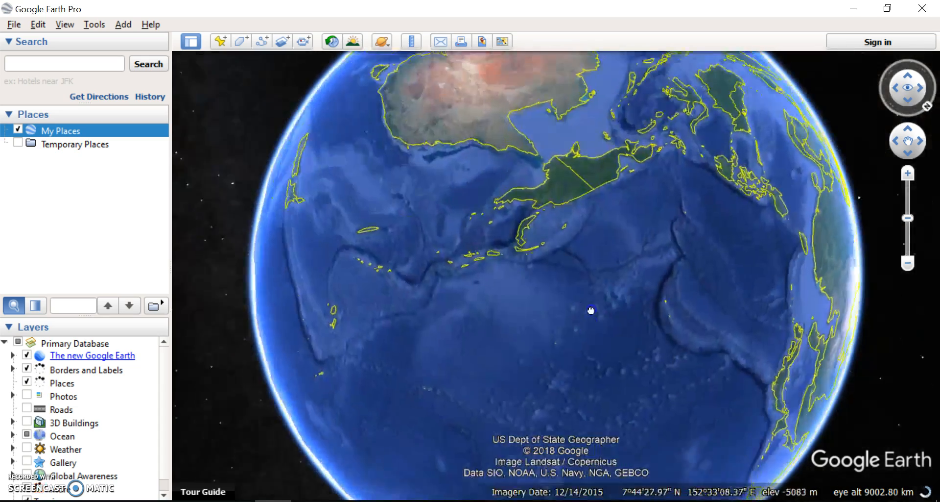
drag(590, 311, 659, 164)
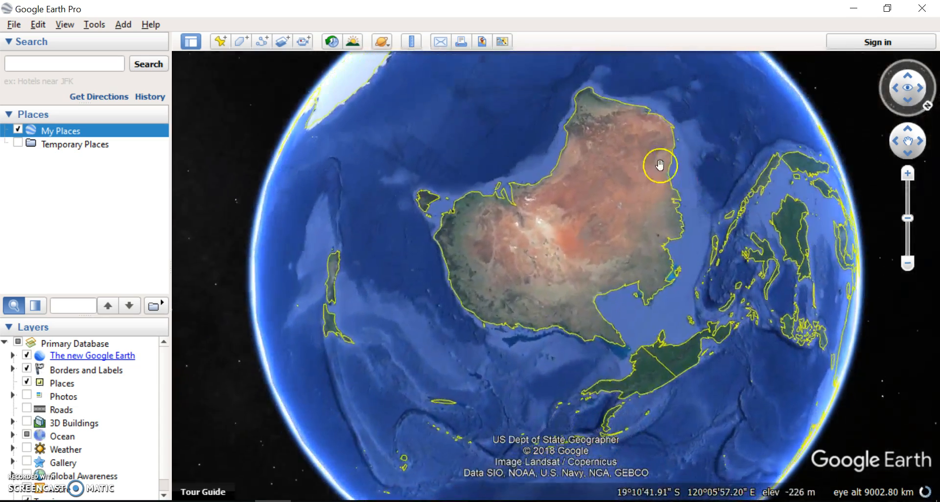
drag(660, 164, 787, 137)
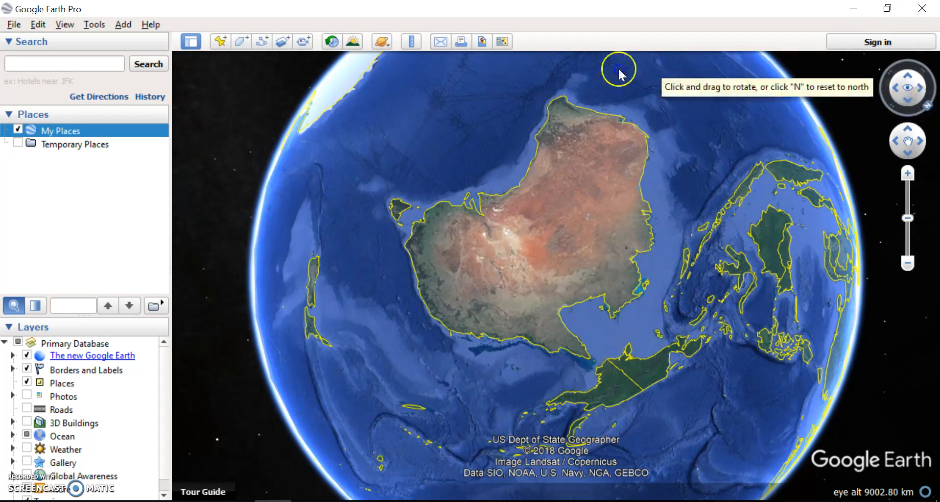
drag(620, 74, 533, 198)
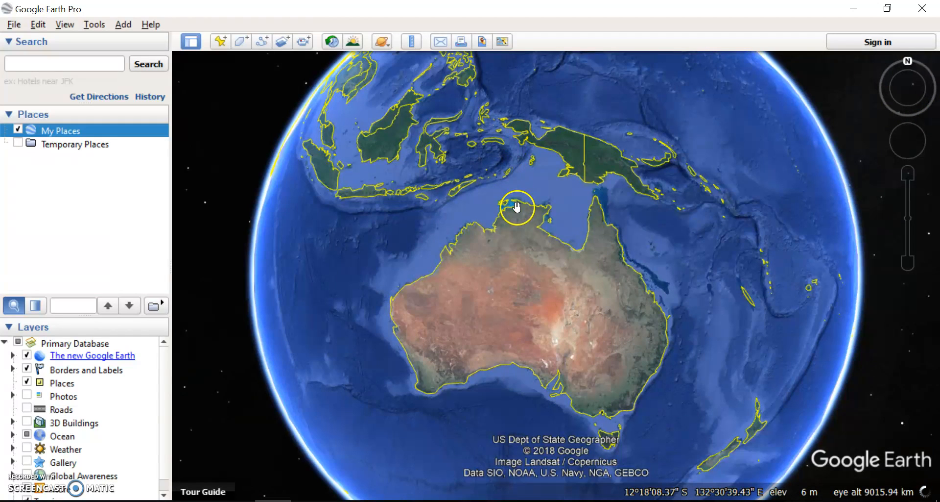
drag(516, 207, 499, 294)
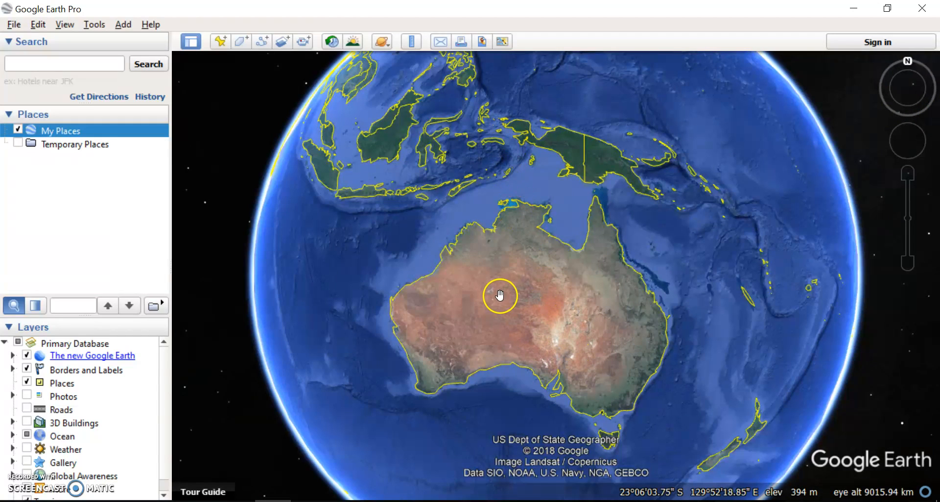
drag(500, 295, 428, 193)
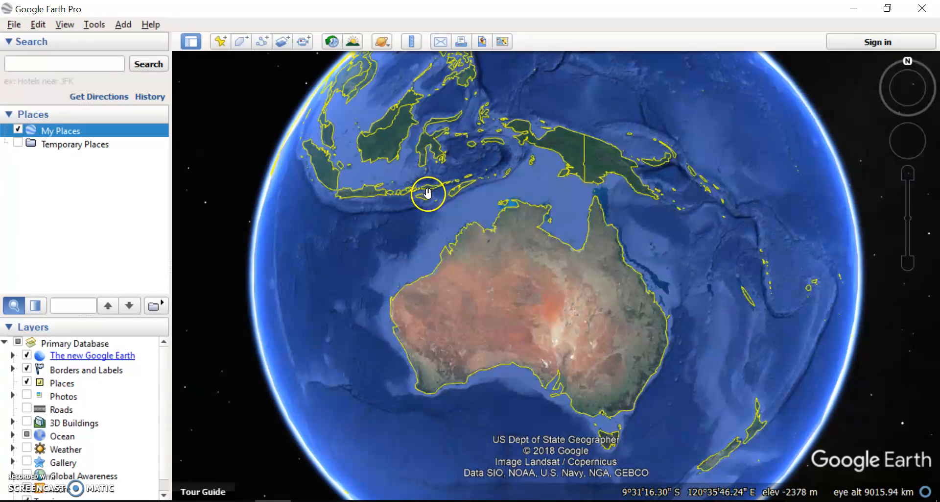
click(65, 24)
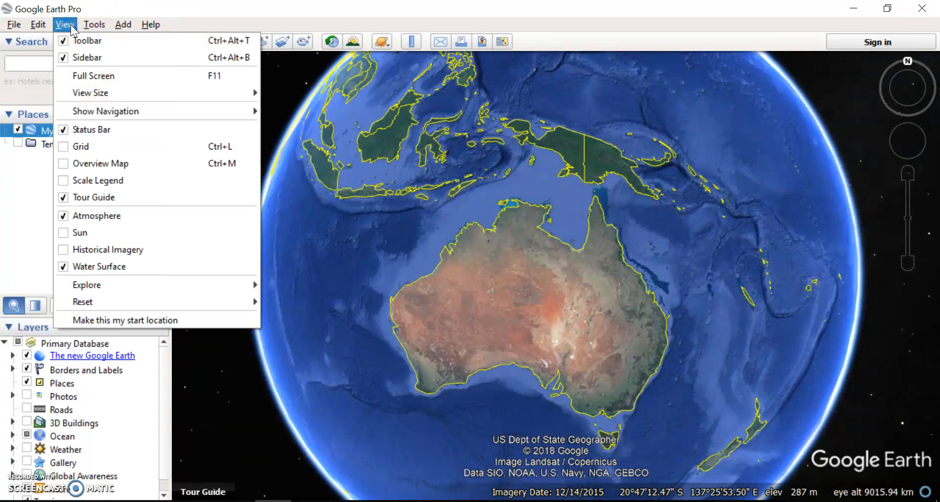
mouse_move(106, 111)
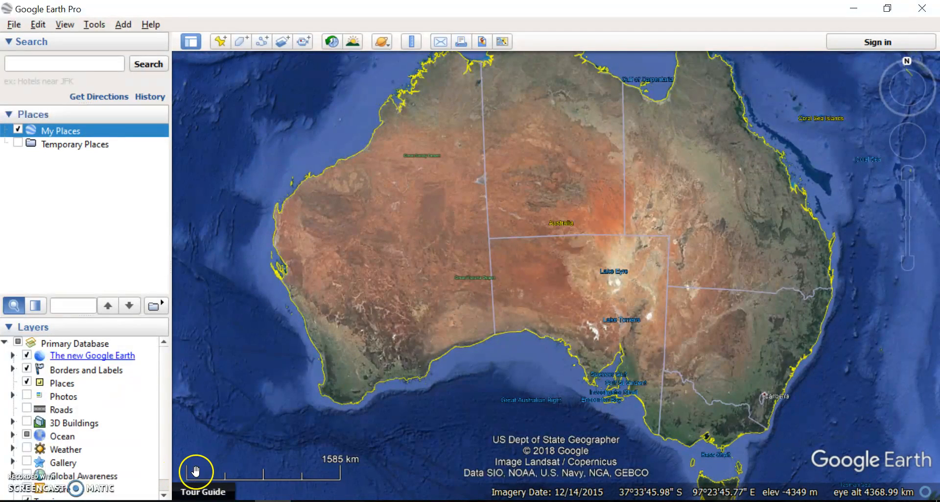
mouse_move(339, 477)
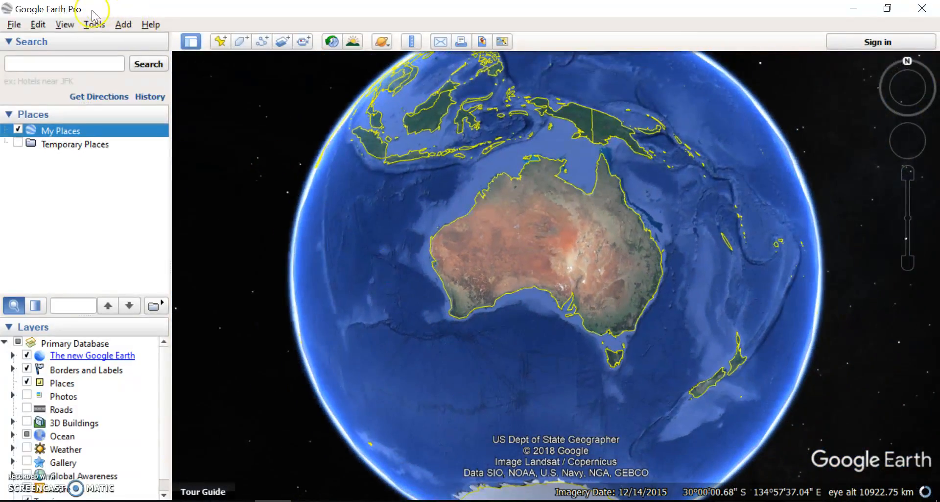
Turn on the latitude-longitude grid from the View menu and inspect it around the Equator
click(64, 25)
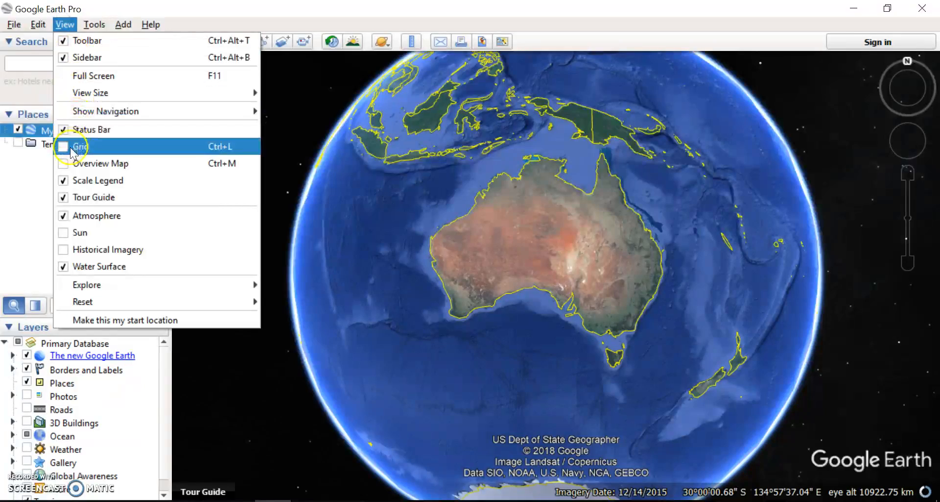
click(78, 146)
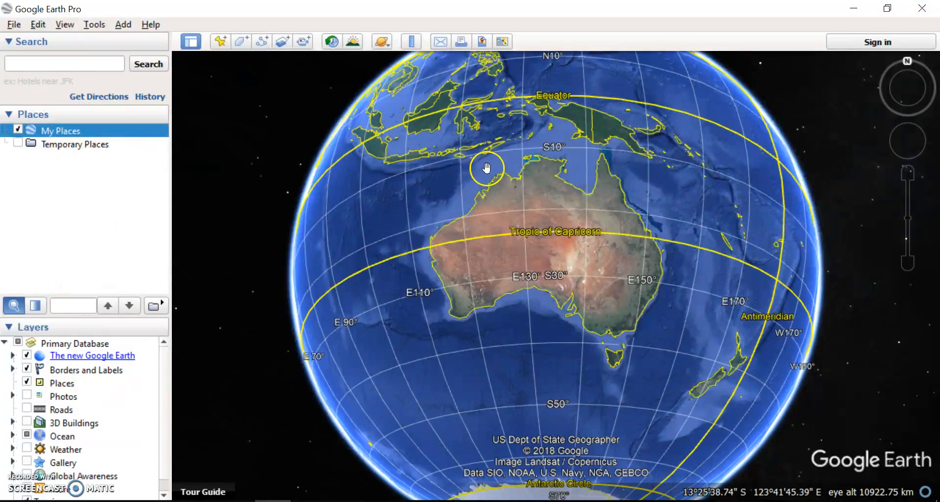
drag(487, 166, 379, 321)
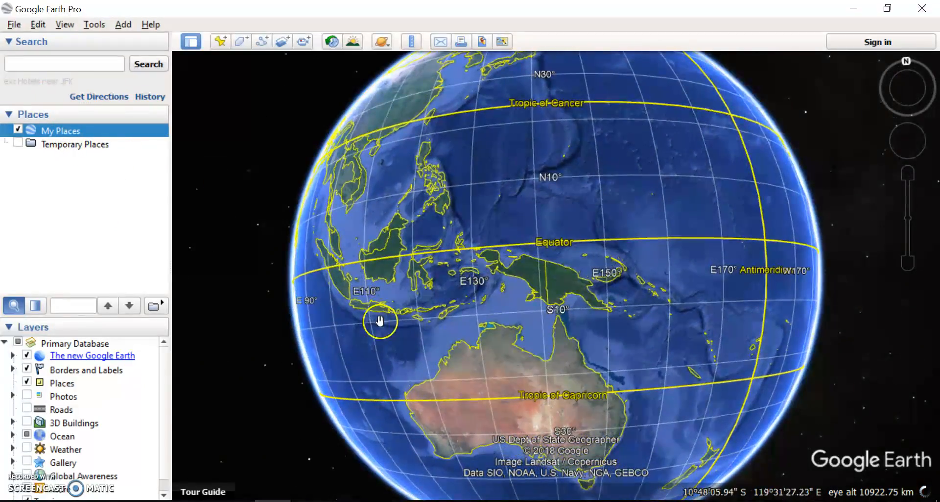
drag(381, 321, 714, 249)
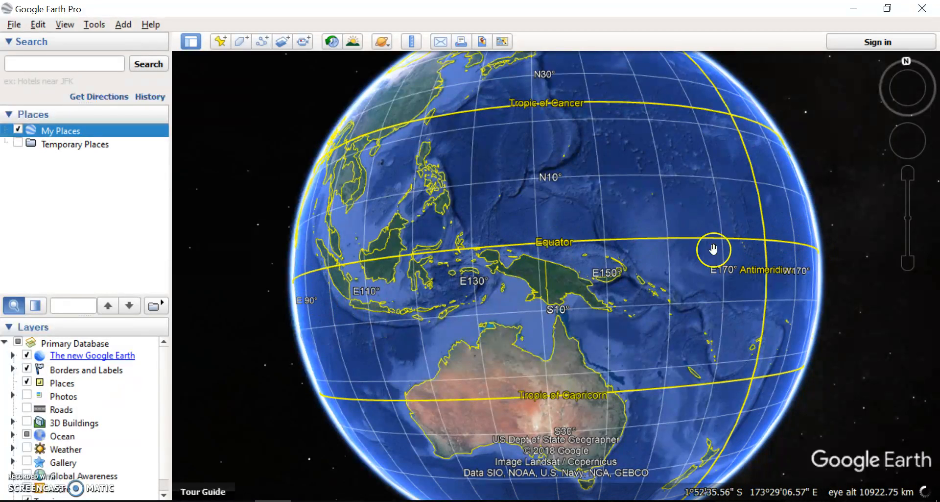
drag(714, 248, 533, 218)
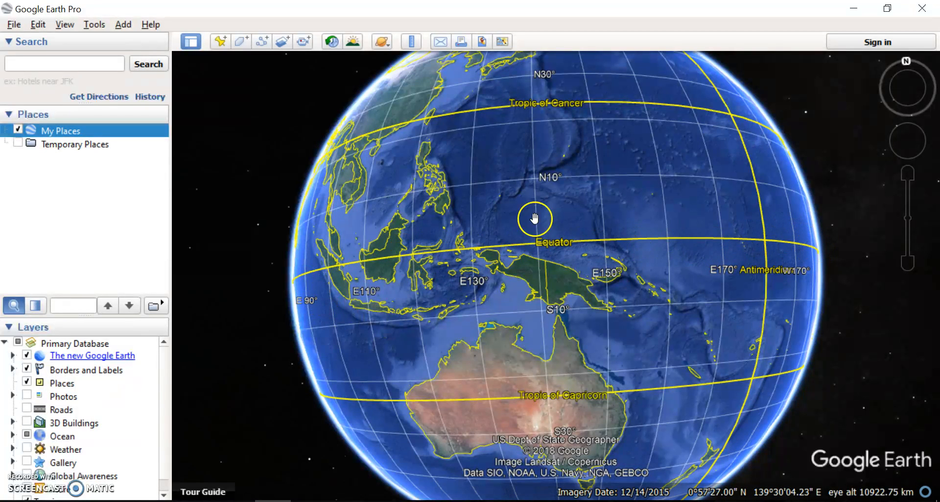
drag(534, 218, 538, 125)
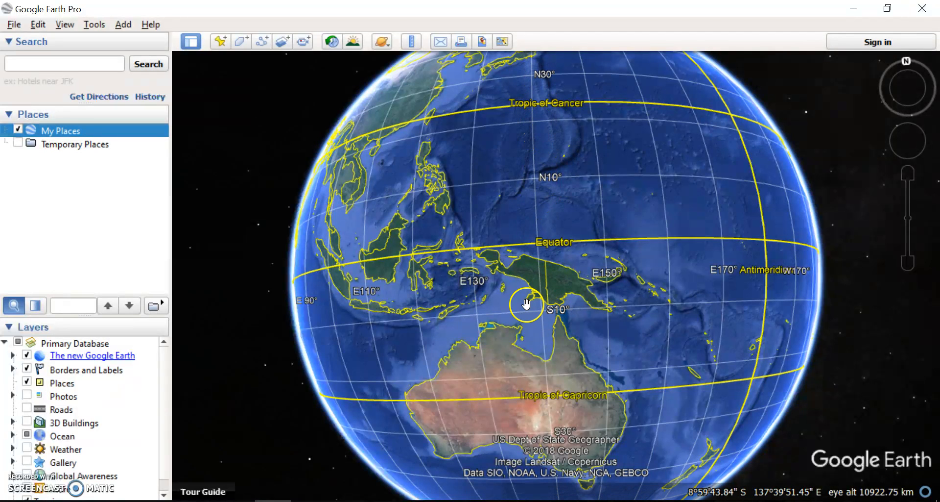
Tour the grid over Antarctica, the Arctic Circle, East Asia and Australia, ending at the Ross Sea
drag(528, 303, 545, 440)
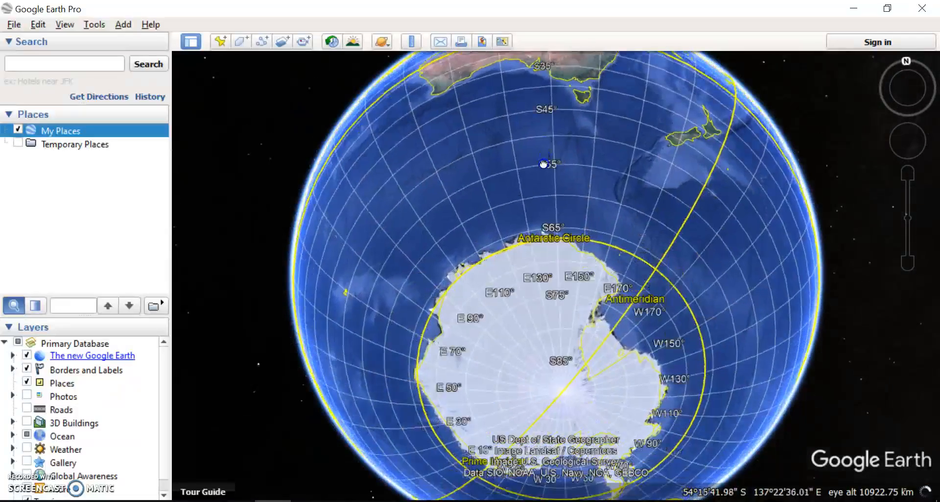
drag(542, 164, 431, 430)
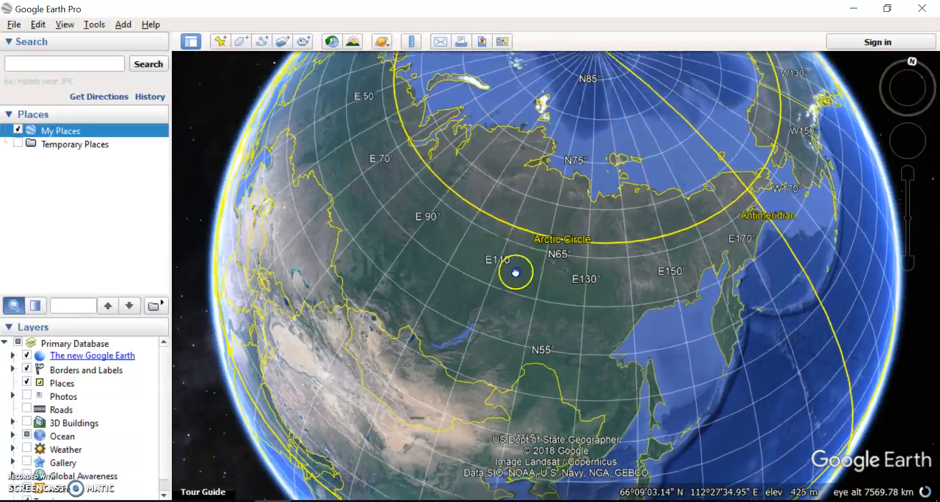
drag(514, 271, 542, 258)
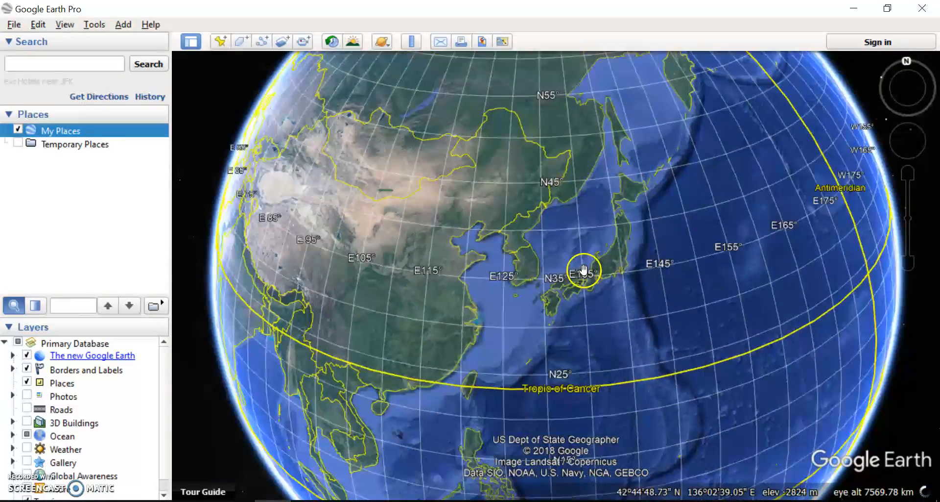
drag(582, 270, 571, 412)
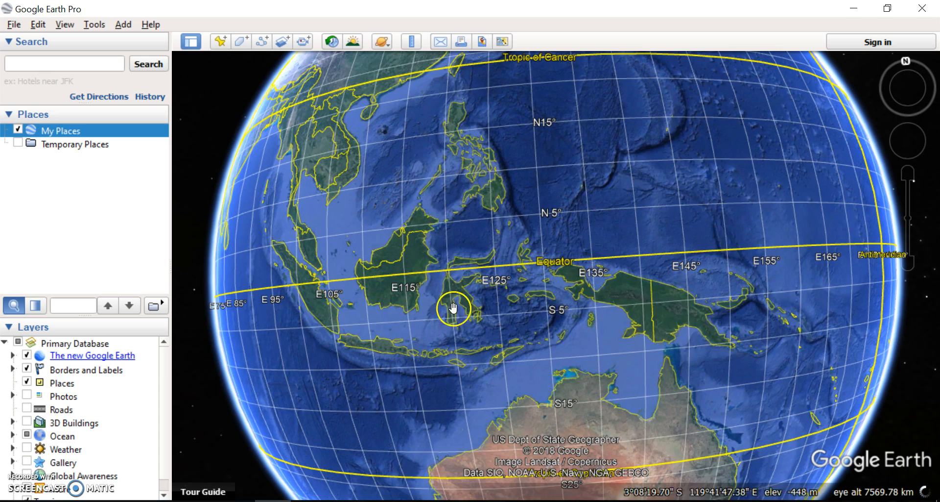
drag(454, 308, 429, 466)
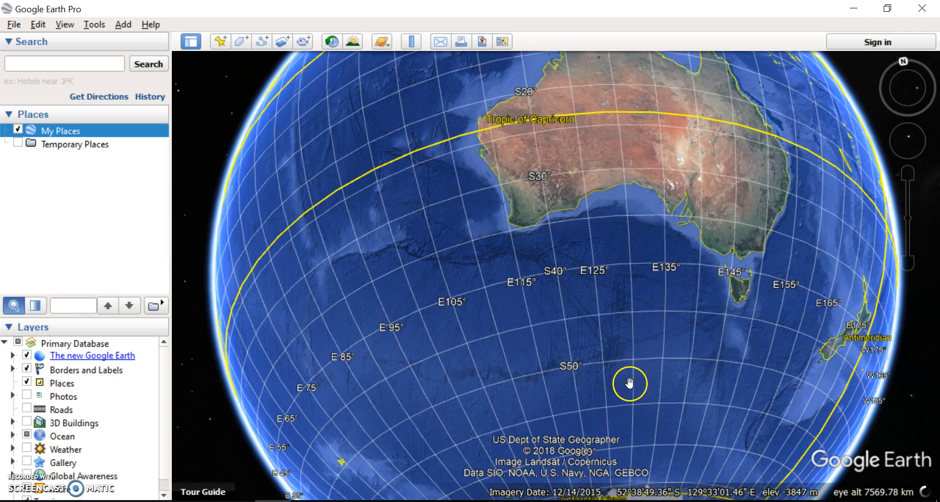
drag(630, 383, 562, 168)
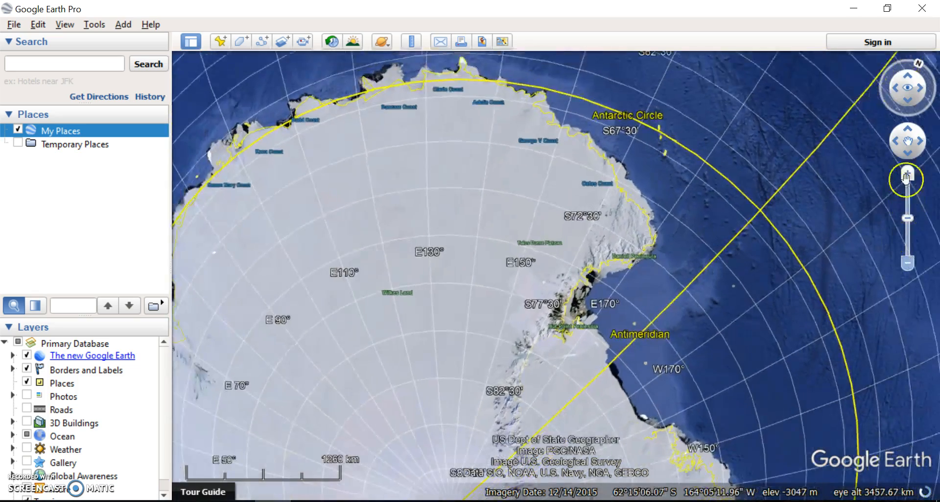
Zoom in on the Ross Sea coastal sea ice and move toward the mountains near 76°S
click(907, 175)
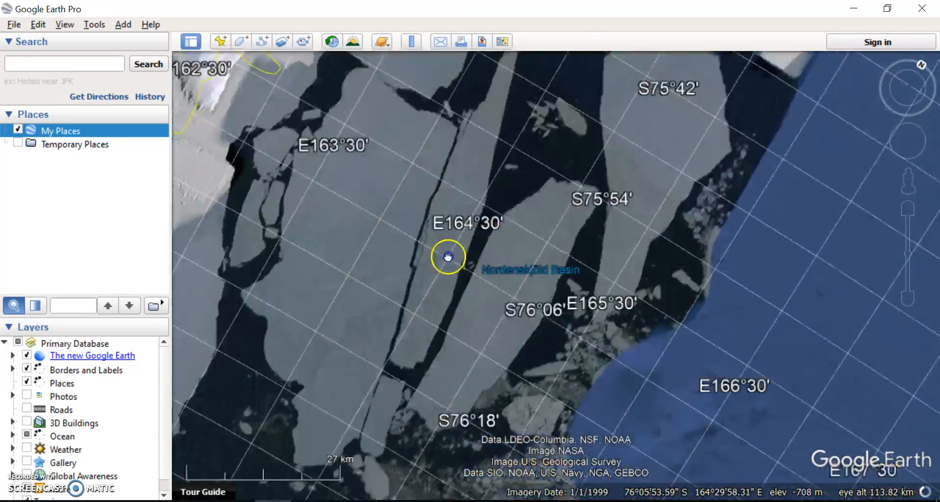
drag(448, 256, 362, 221)
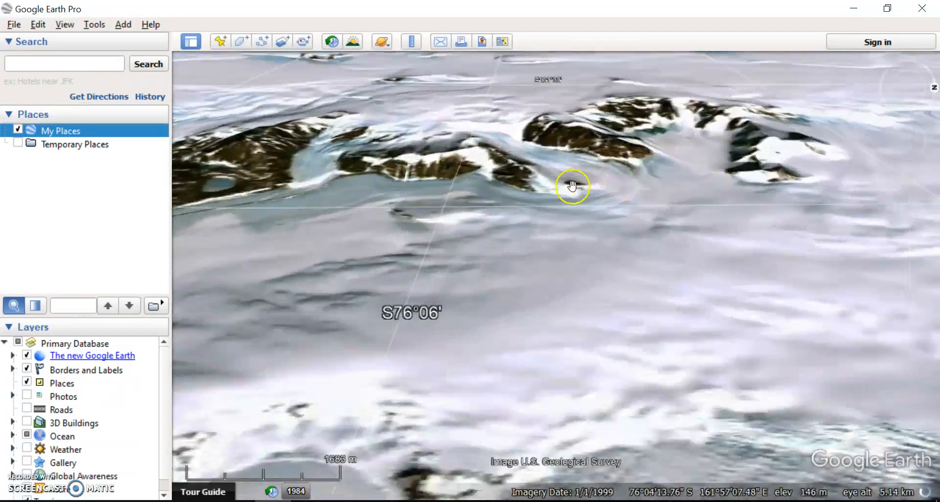
Tilt, rotate and pan a 3D view around the glacier and mountain ridges near S76°, then pull back
drag(573, 186, 438, 81)
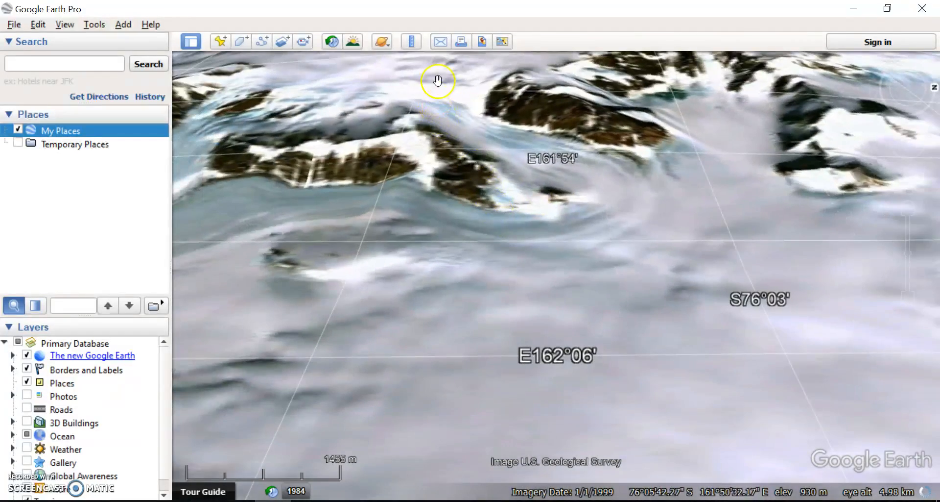
drag(439, 80, 554, 245)
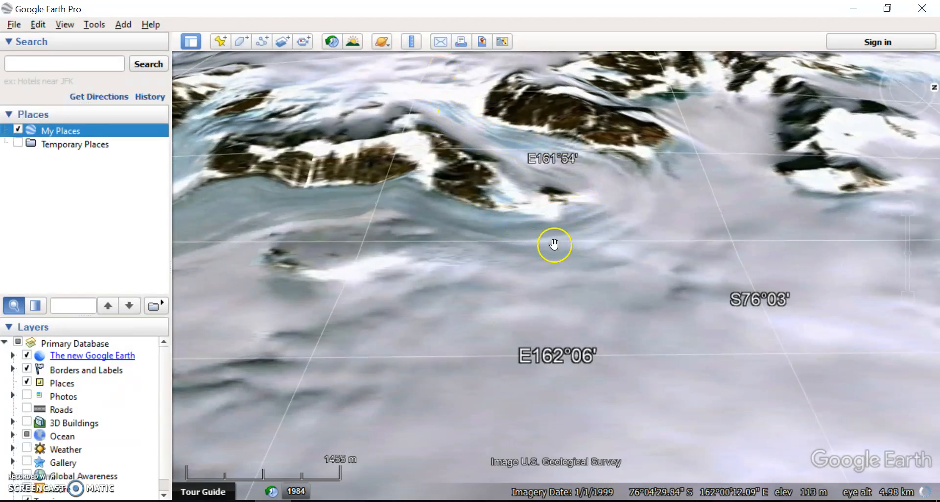
drag(554, 244, 554, 291)
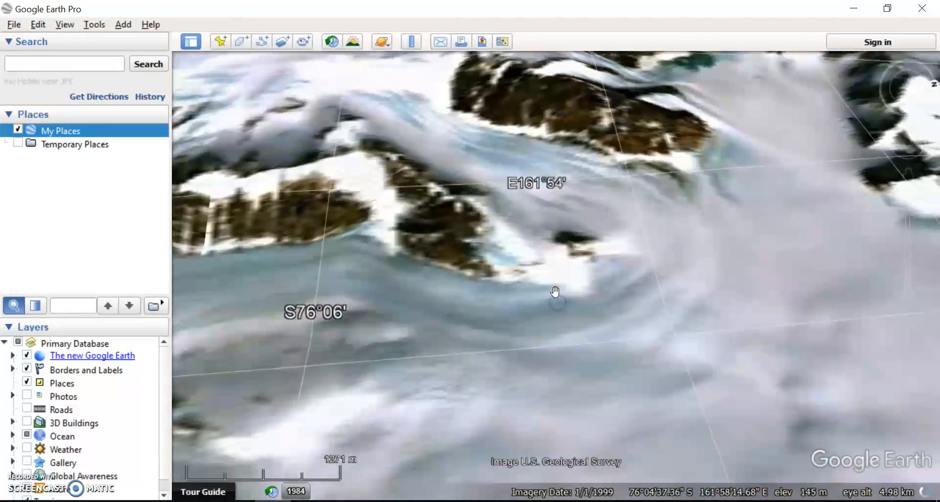
drag(555, 291, 477, 295)
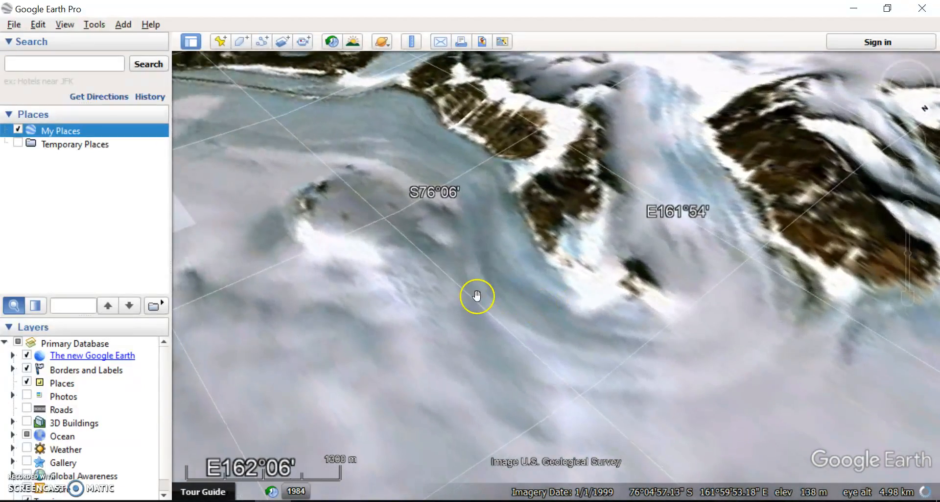
drag(478, 295, 457, 252)
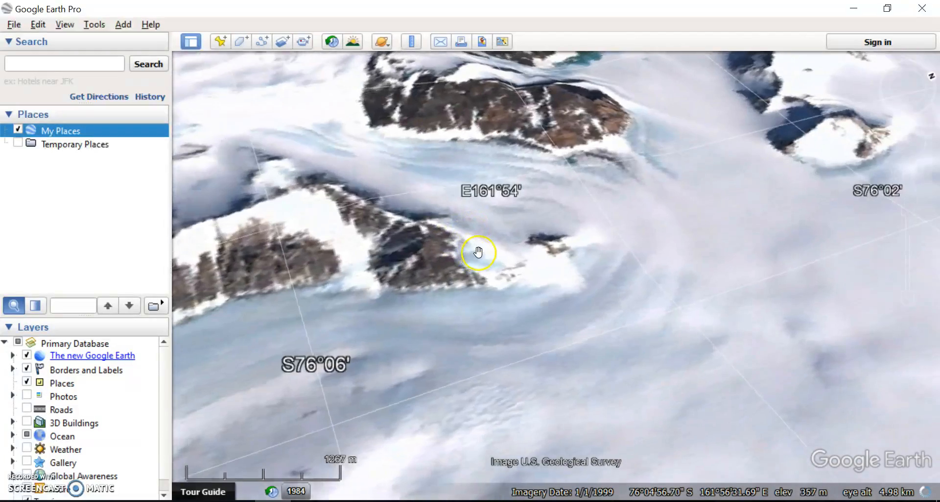
drag(480, 252, 440, 211)
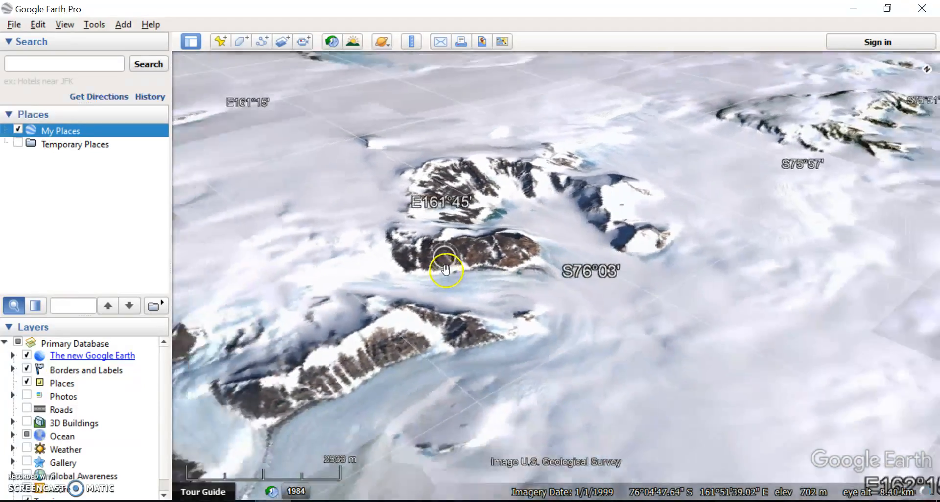
scroll(down, 3)
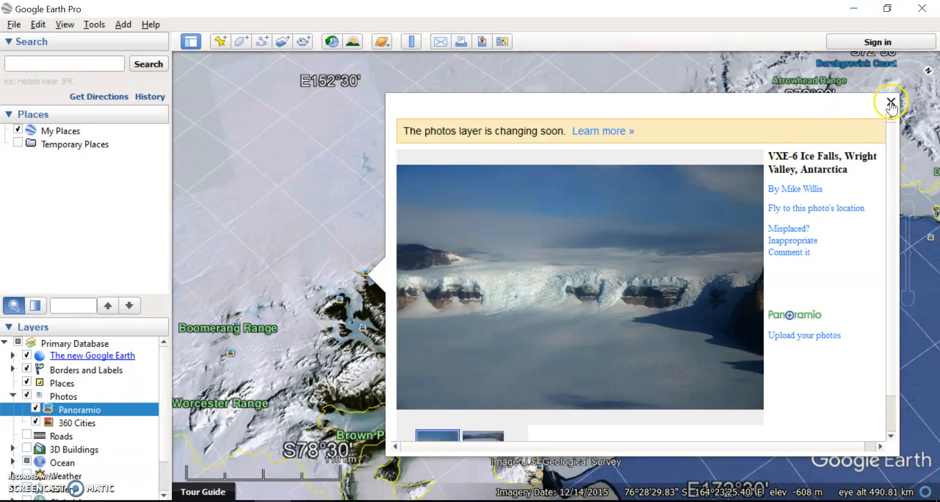
Close the ice falls photo and view the Mt Coates and Beacon Valley Panorama photos
click(891, 100)
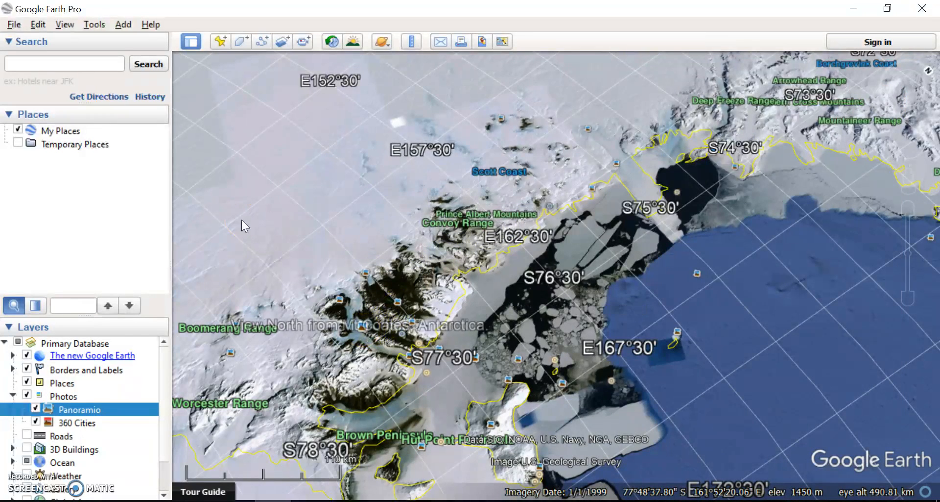
click(389, 303)
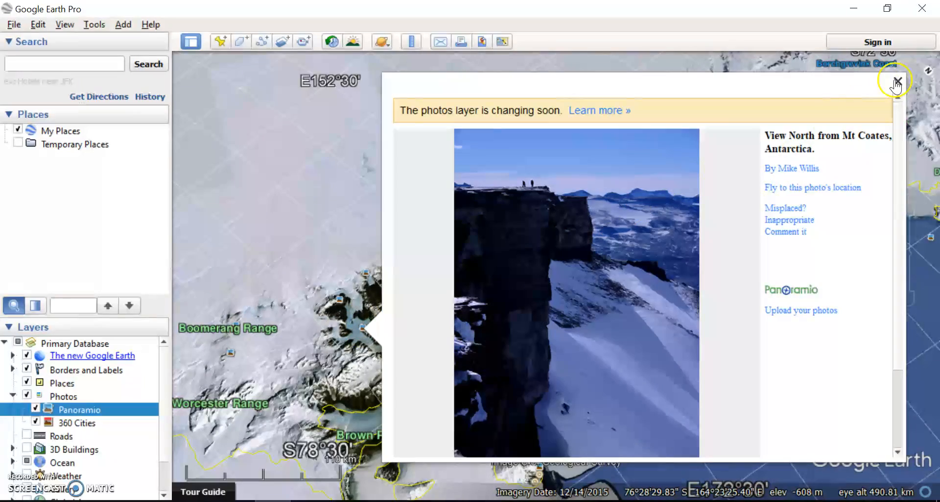
click(896, 82)
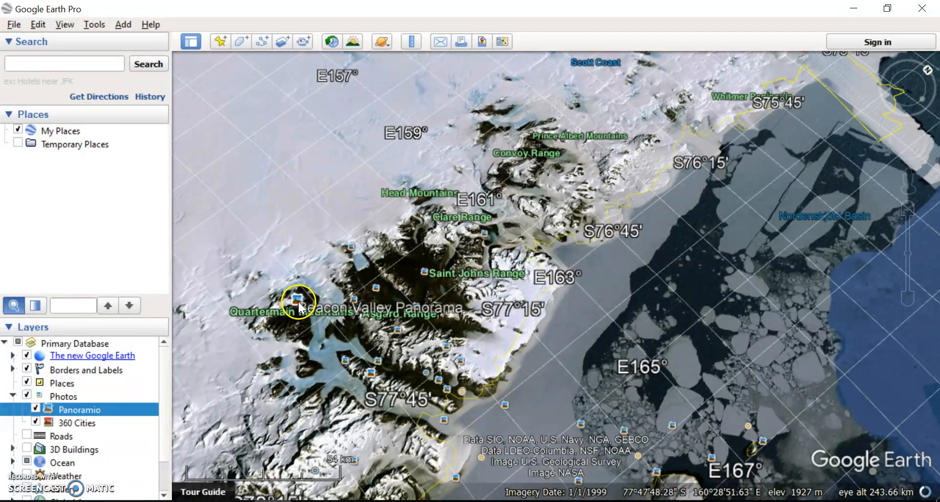
click(298, 302)
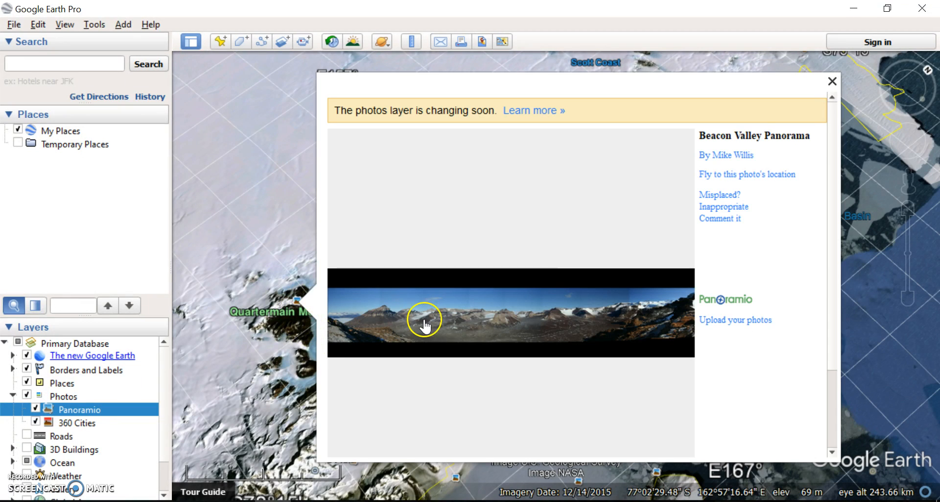
click(832, 81)
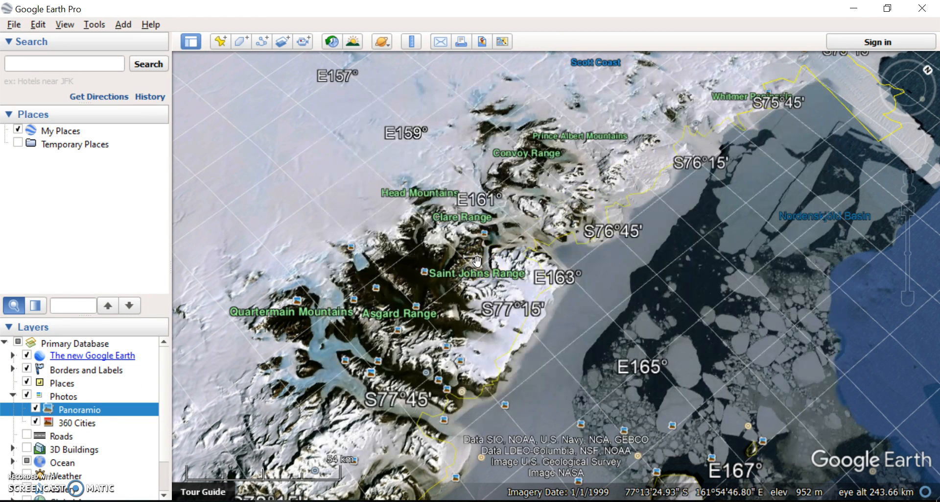
View the Into the Ross Sea photo, then zoom out to show all of Antarctica
scroll(down, 3)
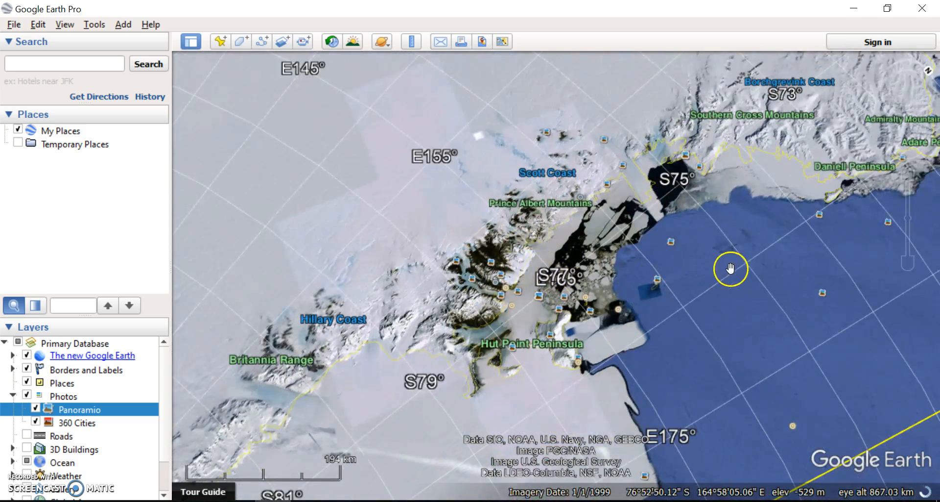
click(731, 268)
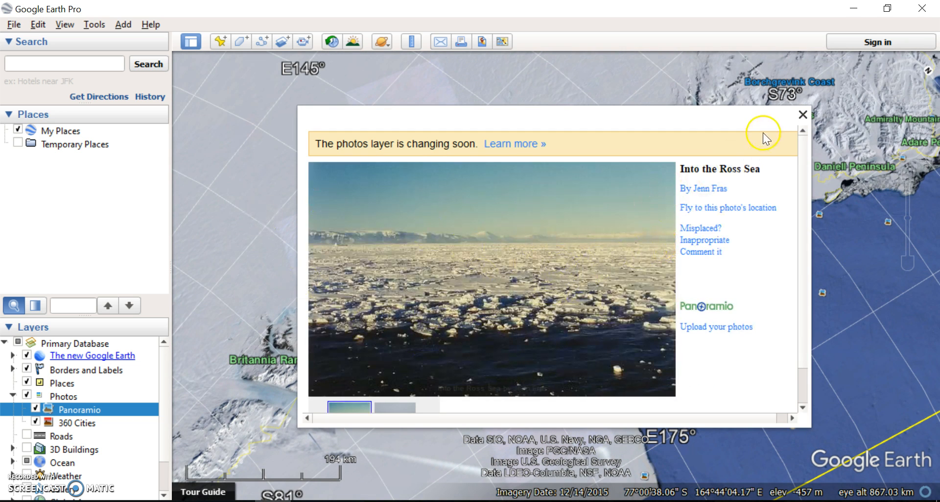
click(803, 114)
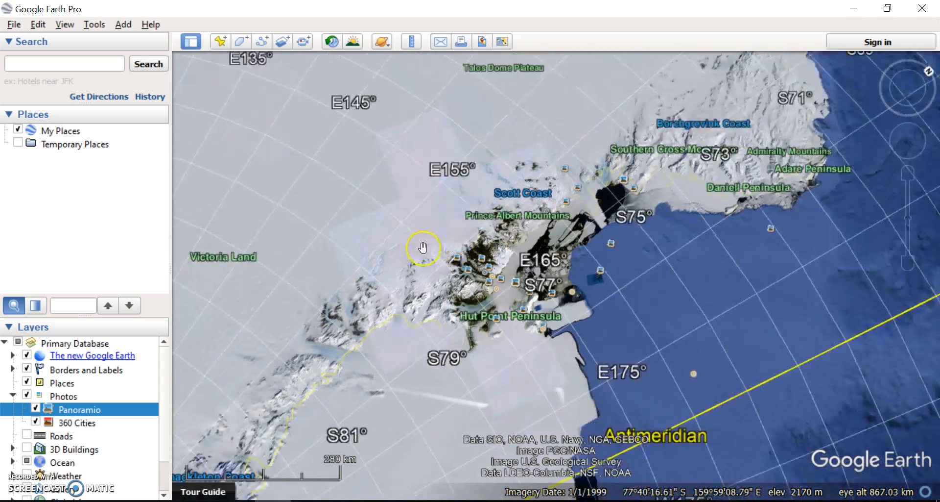
scroll(down, 3)
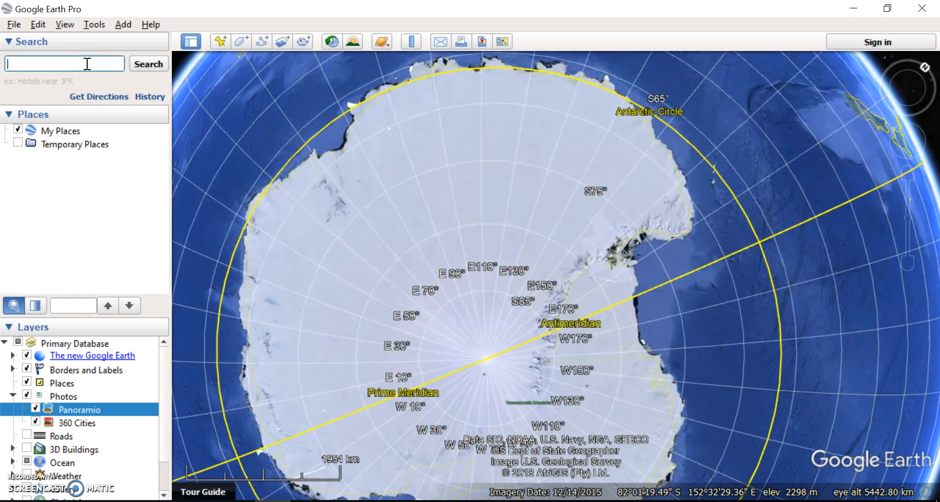
Search for 'Mawson Station, Antarctica' and fly to its marker
text(mawson)
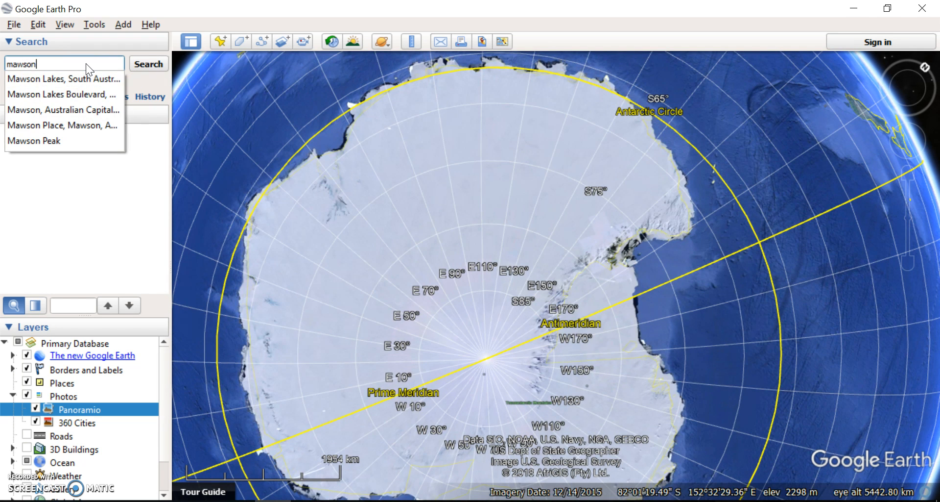
text(ctat)
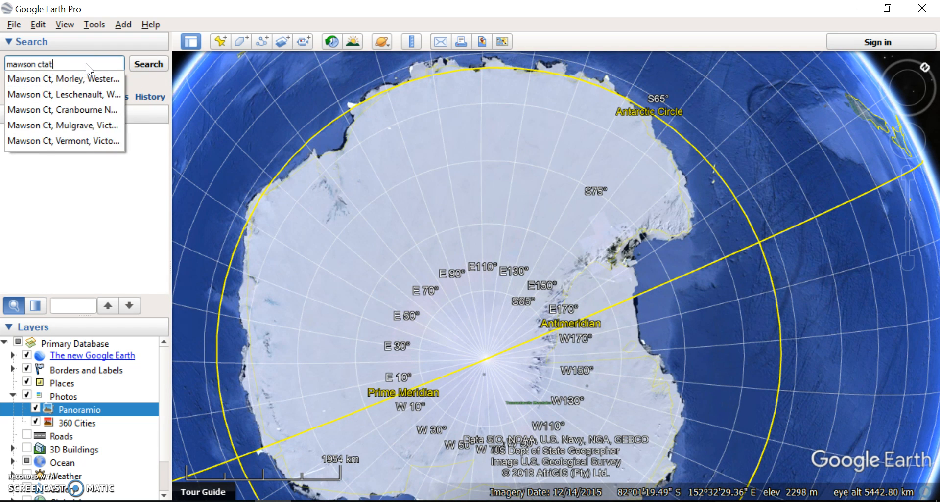
text(Mawson Station, Antarctica)
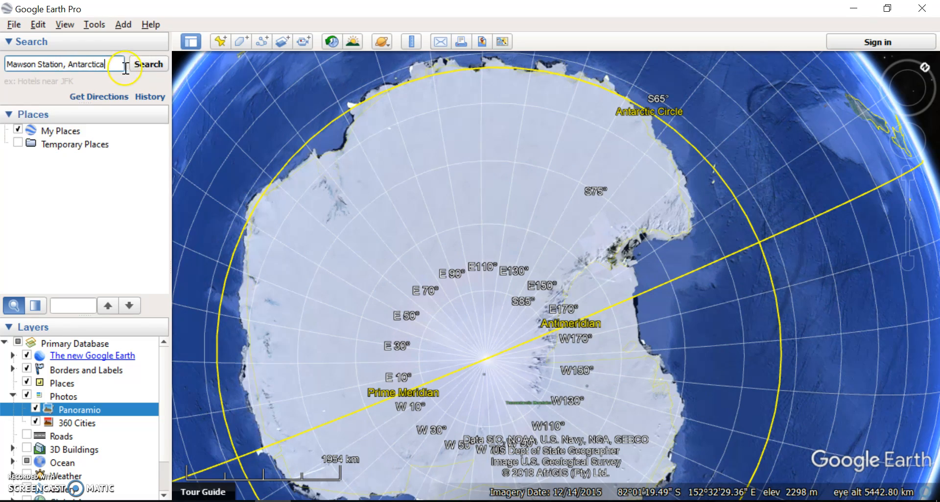
click(147, 64)
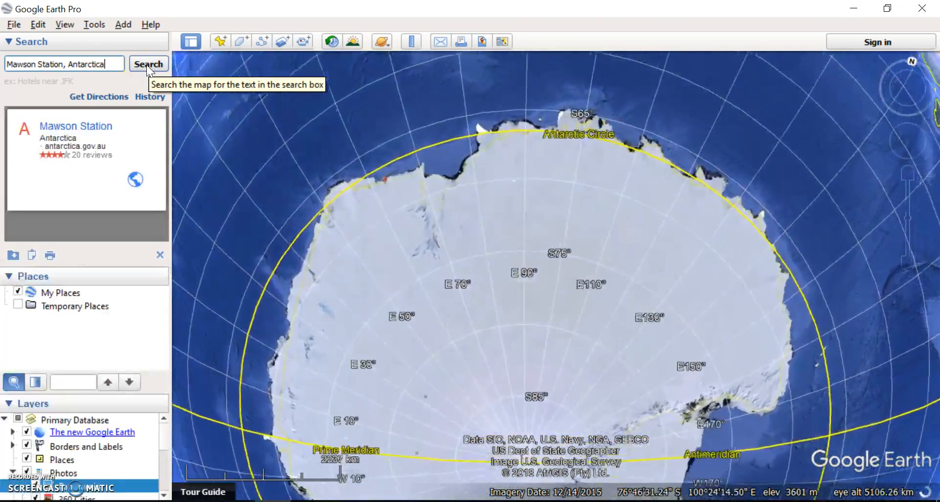
click(148, 65)
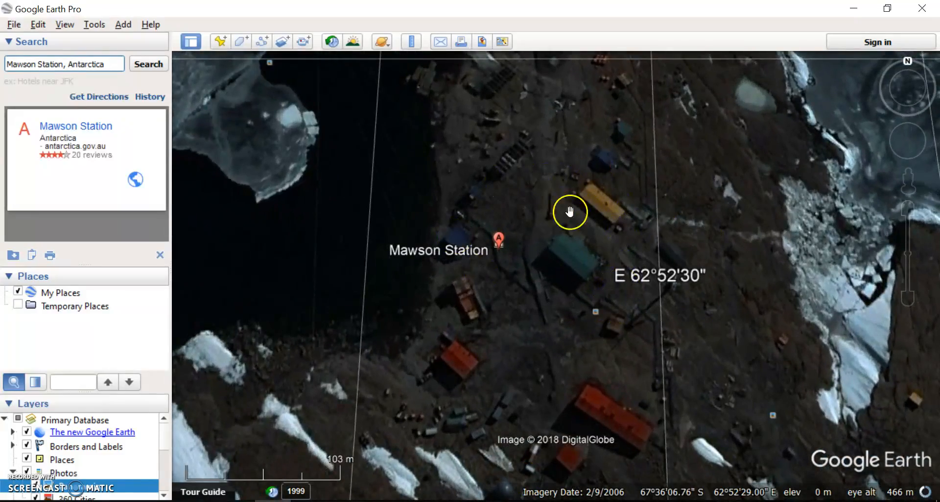
Zoom around the icy coastline and rock outcrops near Mawson Station
scroll(down, 3)
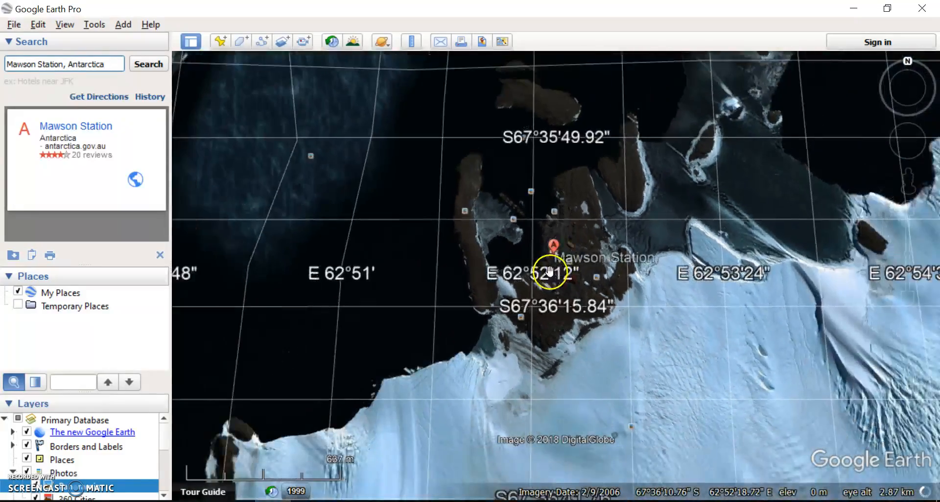
scroll(down, 3)
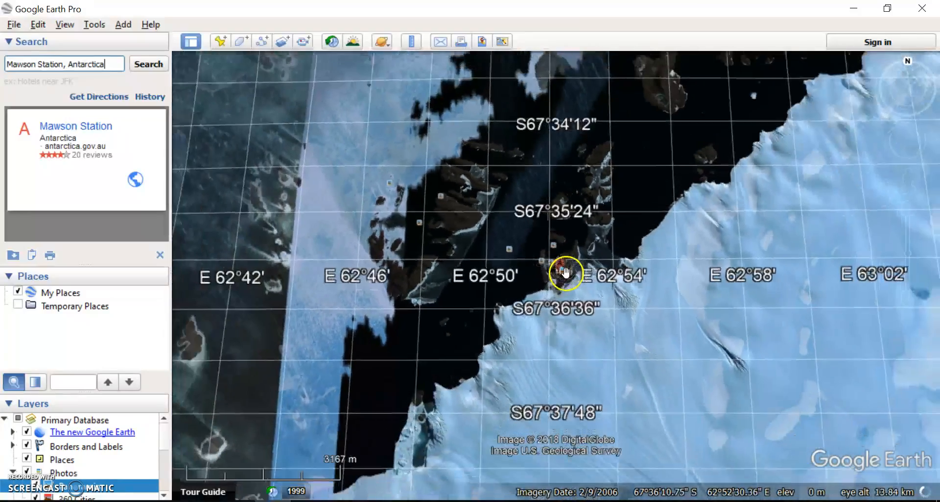
scroll(down, 3)
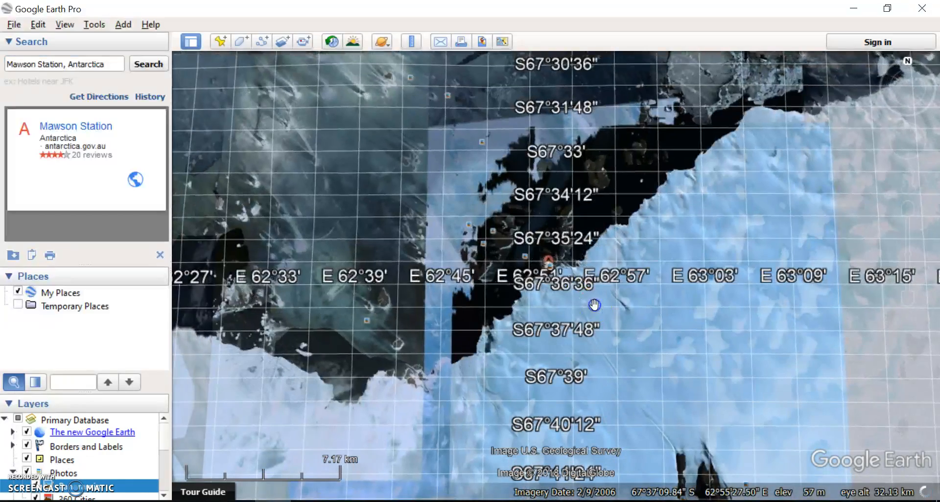
scroll(down, 3)
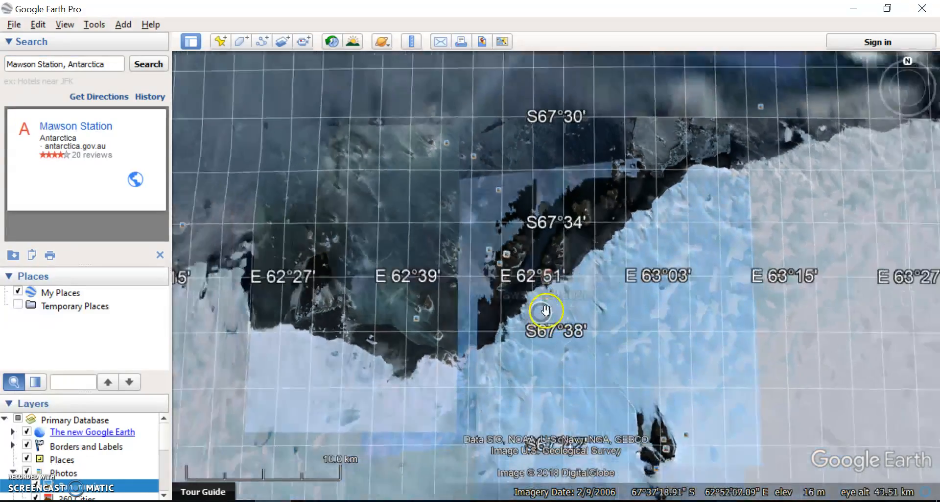
scroll(down, 3)
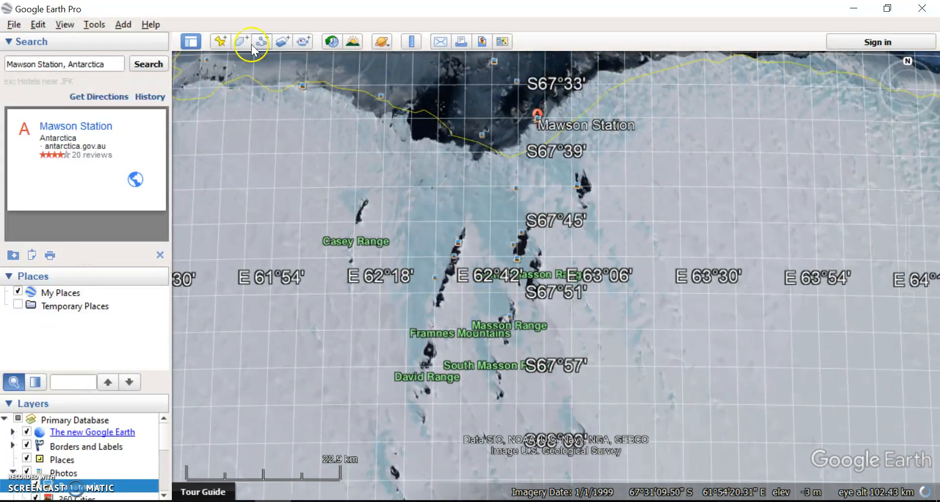
mouse_move(220, 41)
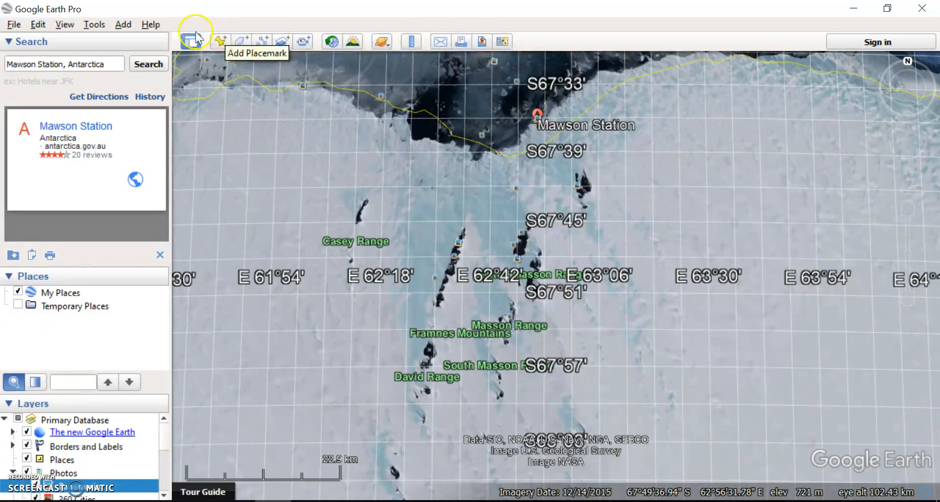
Add a placemark 'Mountain', described as a very large mountain, on the peak near Casey Range
click(194, 41)
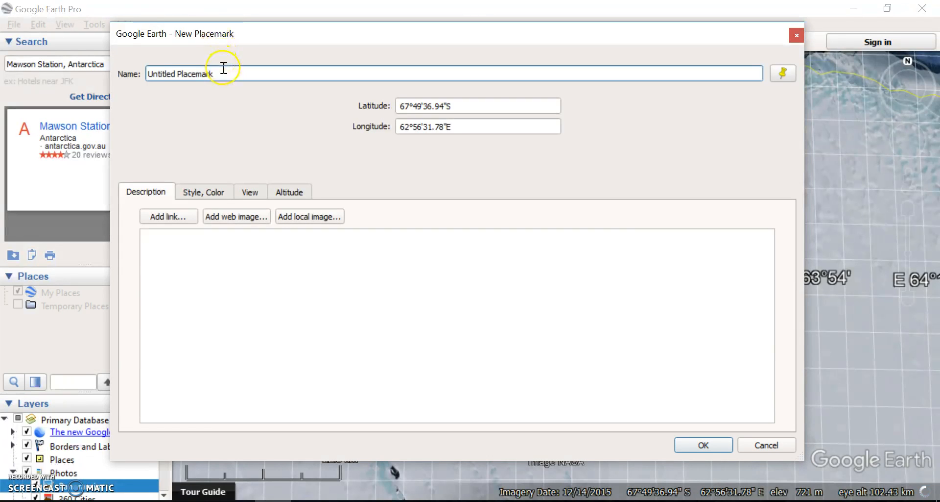
text(M)
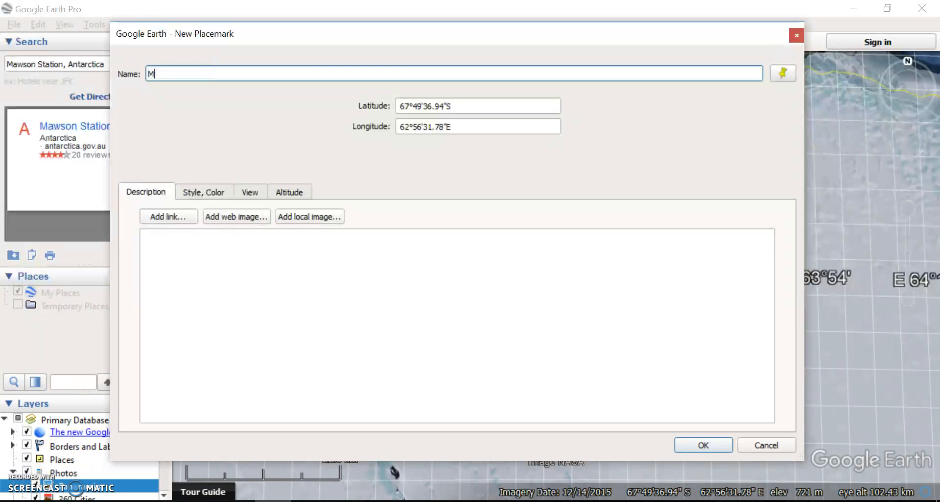
text(ountain)
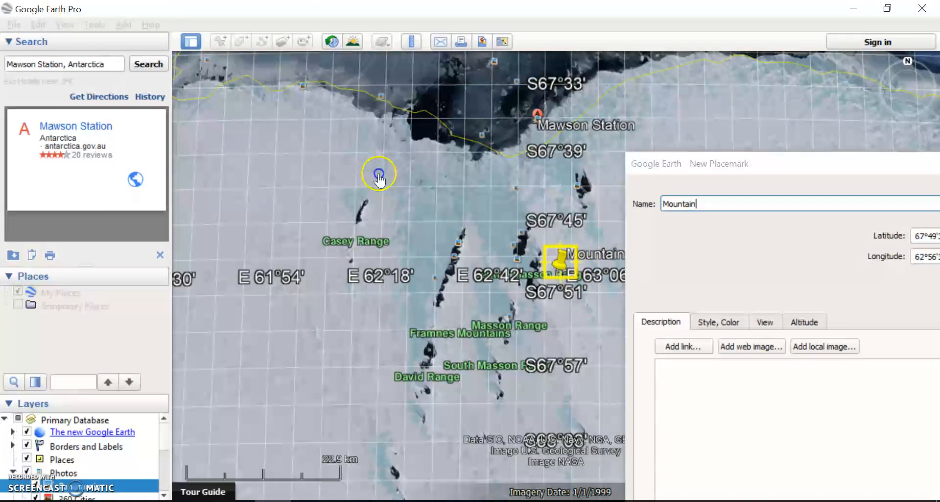
drag(557, 264, 362, 194)
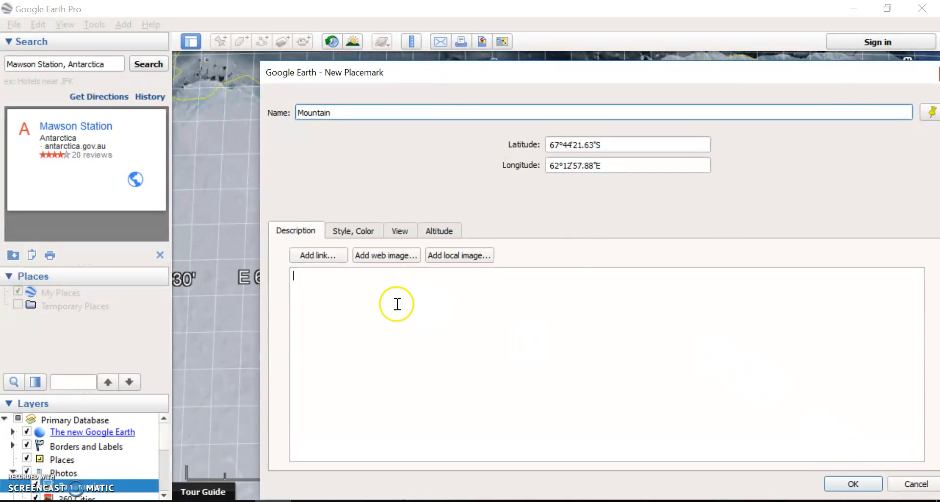
text(A very large mountain)
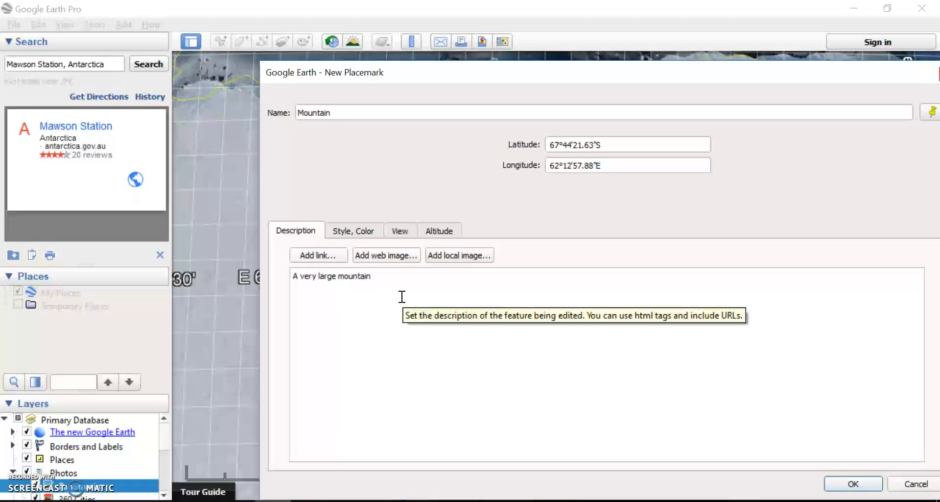
click(852, 484)
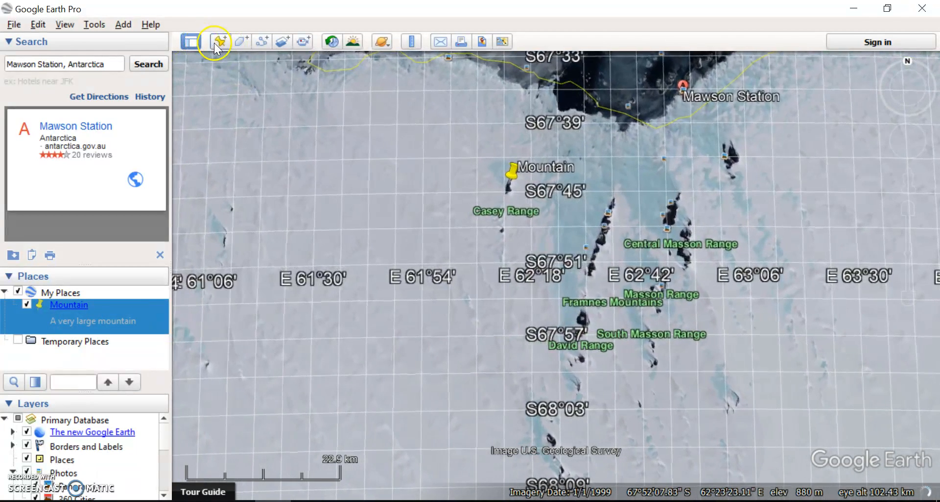
Add a placemark 'Ice sheet', described as a very flat landscape, on the flat ice south-west of Mountain
click(218, 42)
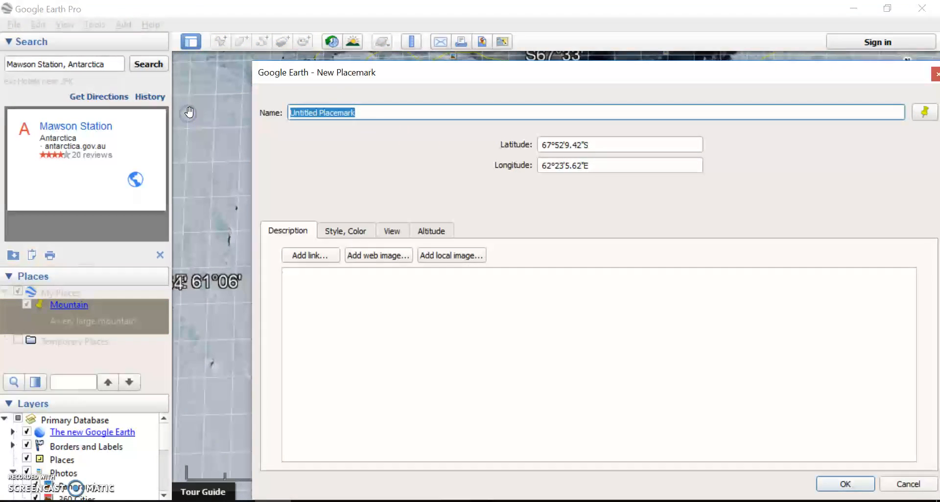
text(Ice sheet)
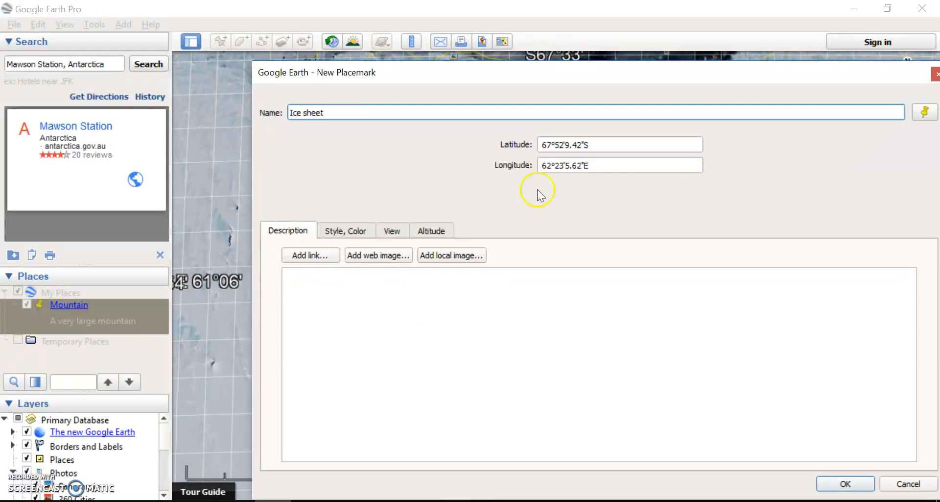
text(Very flat landscape)
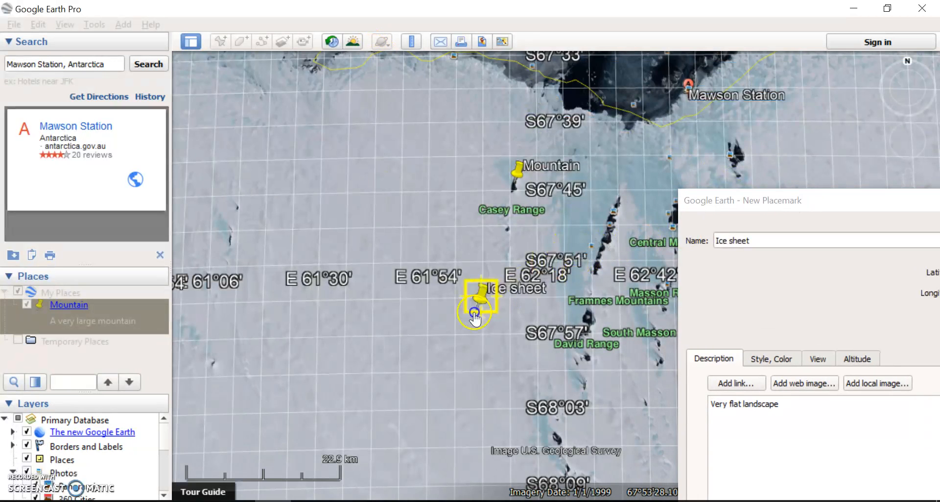
drag(476, 302, 370, 377)
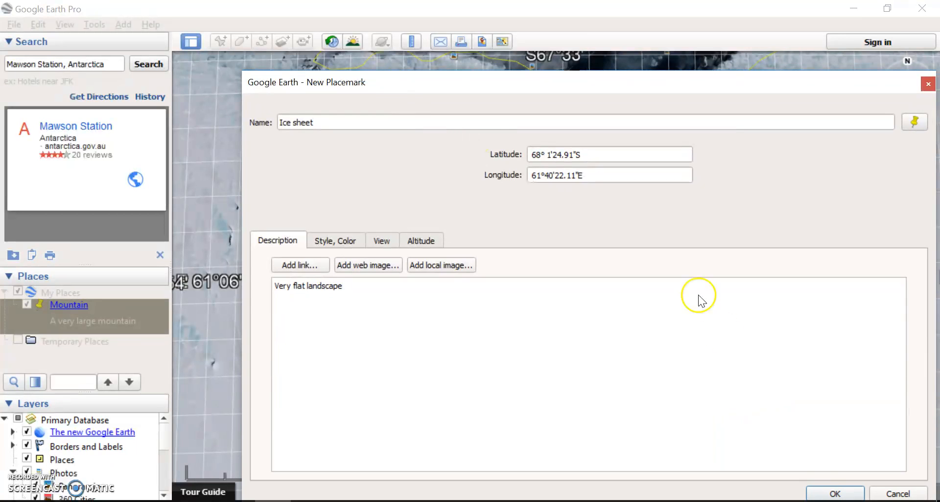
click(834, 493)
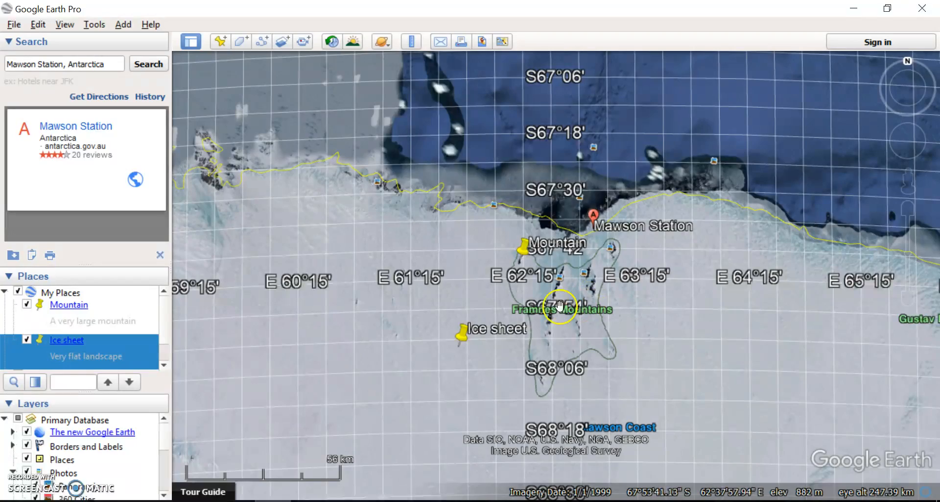
scroll(down, 3)
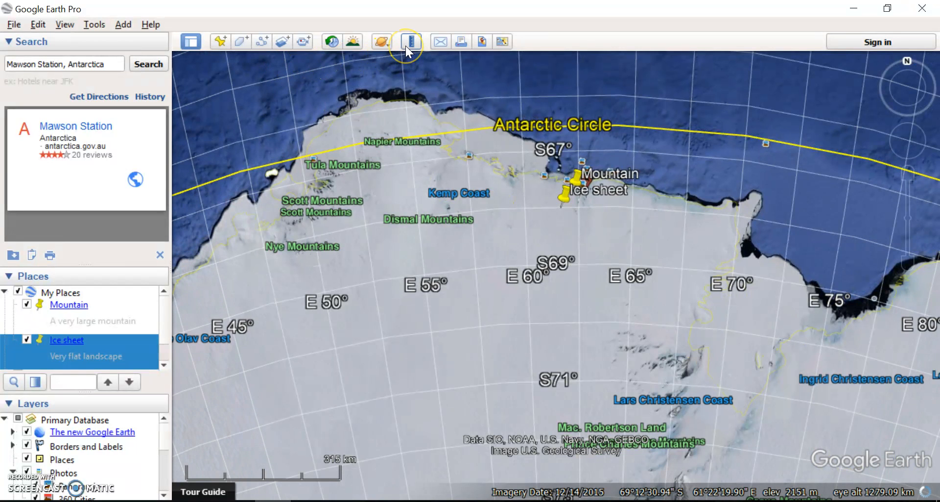
Clear the 32.45 km ruler line between the placemarks and zoom out for a line across Antarctica
click(408, 41)
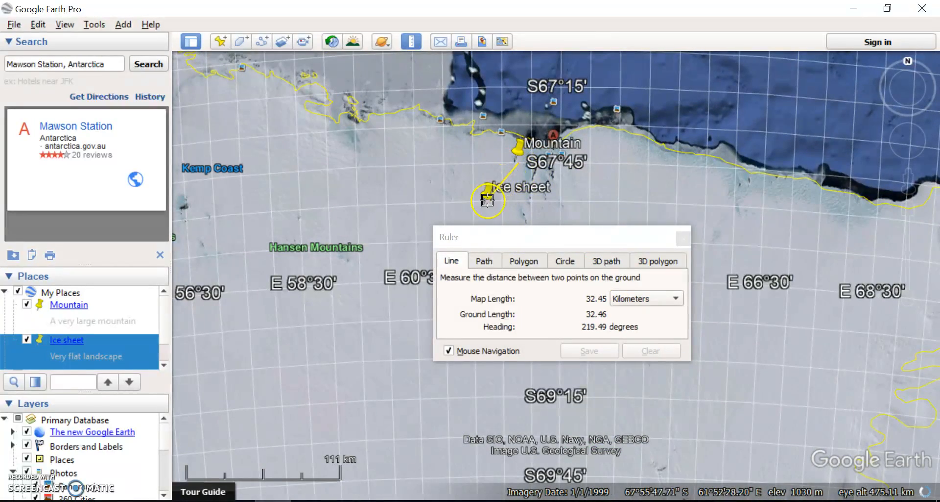
click(651, 350)
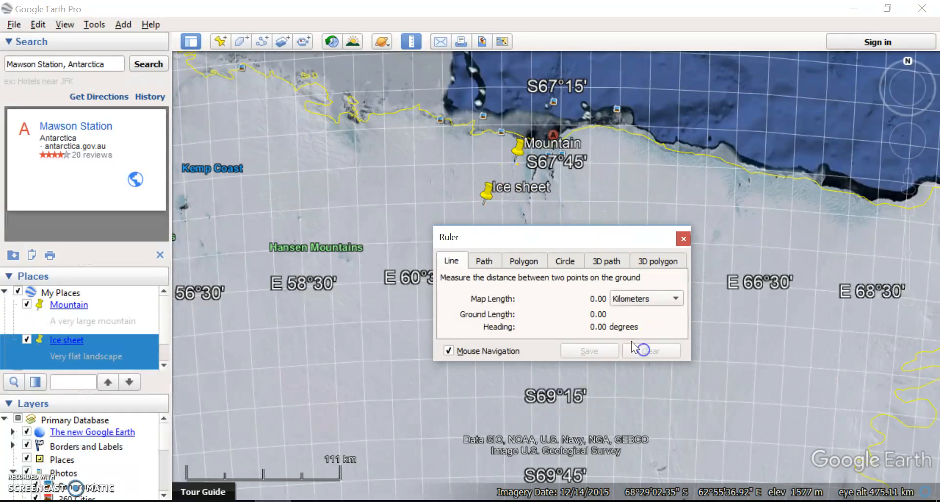
scroll(down, 3)
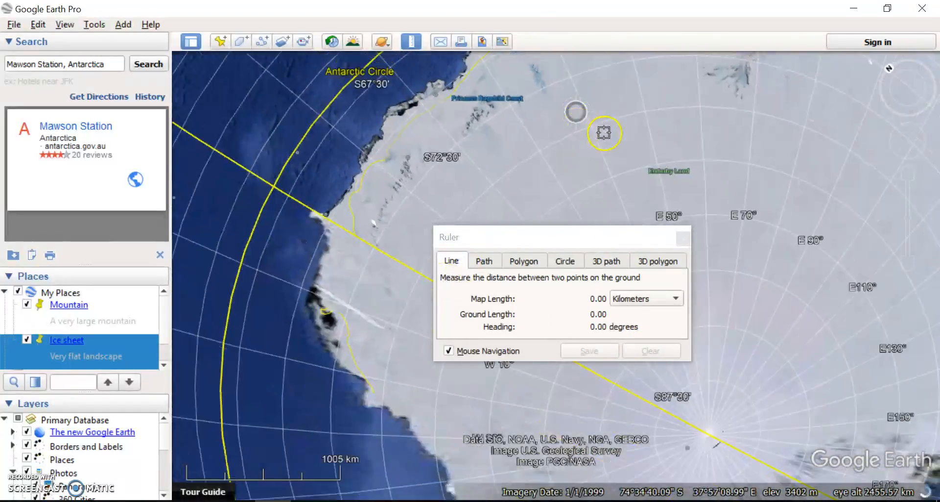
scroll(down, 3)
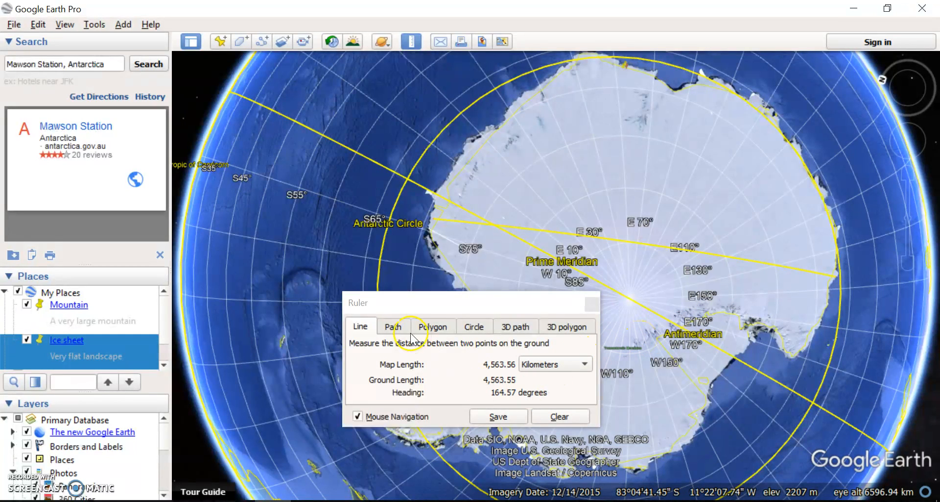
Trace a multi-point ruler path of about 6,666 km across Antarctica, then clear it
click(392, 326)
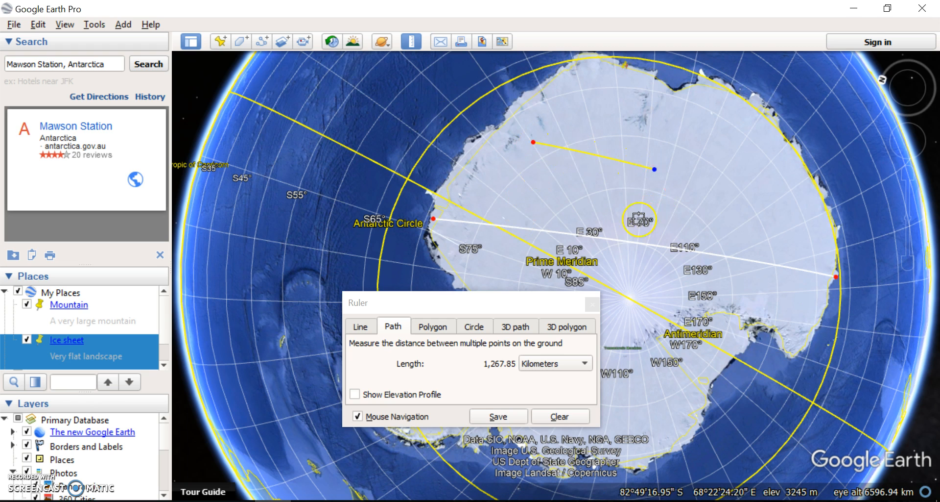
click(768, 137)
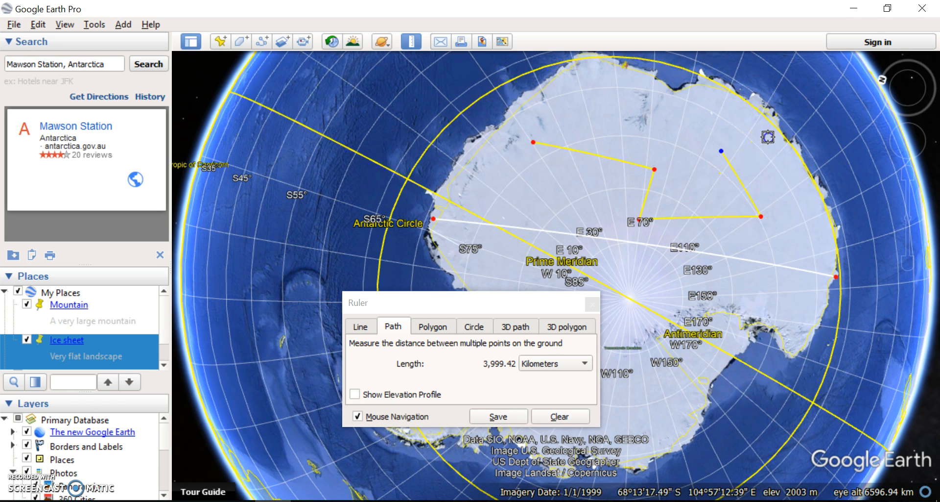
click(749, 292)
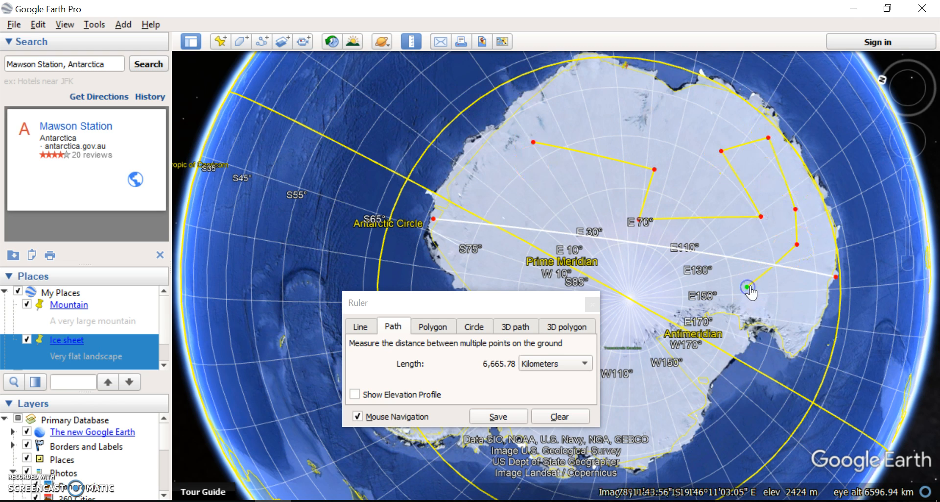
click(752, 292)
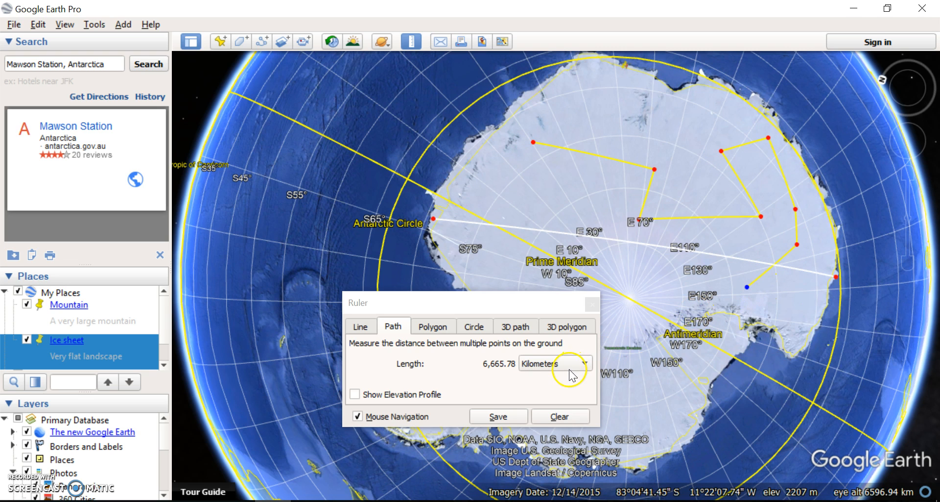
click(561, 416)
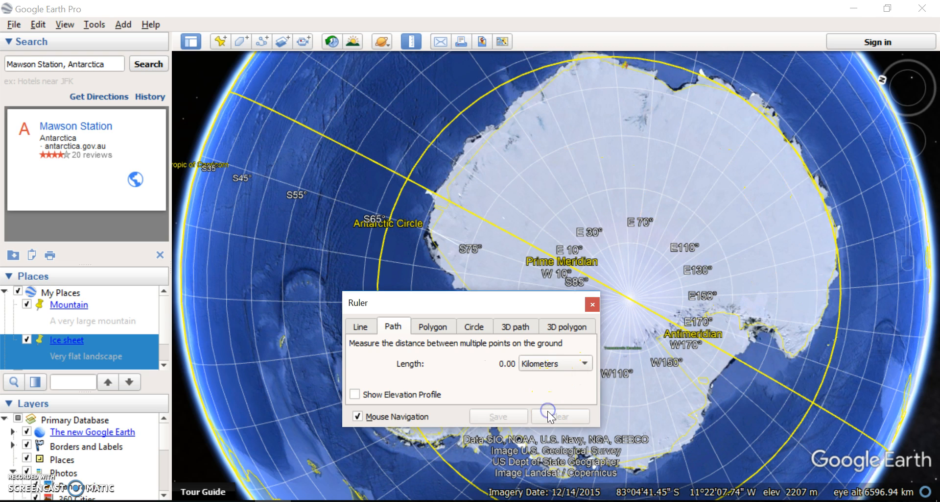
mouse_move(437, 361)
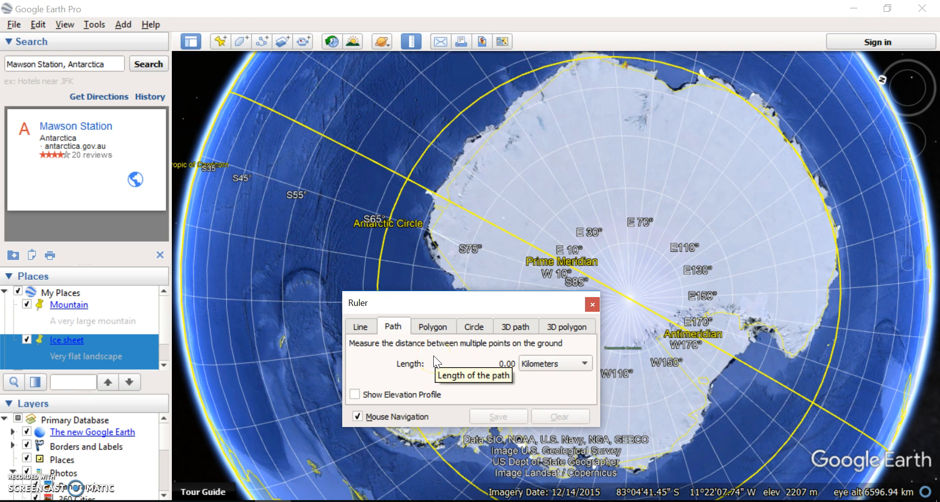
Clear the previous polygon measurement from the Ruler's Polygon tab
click(432, 326)
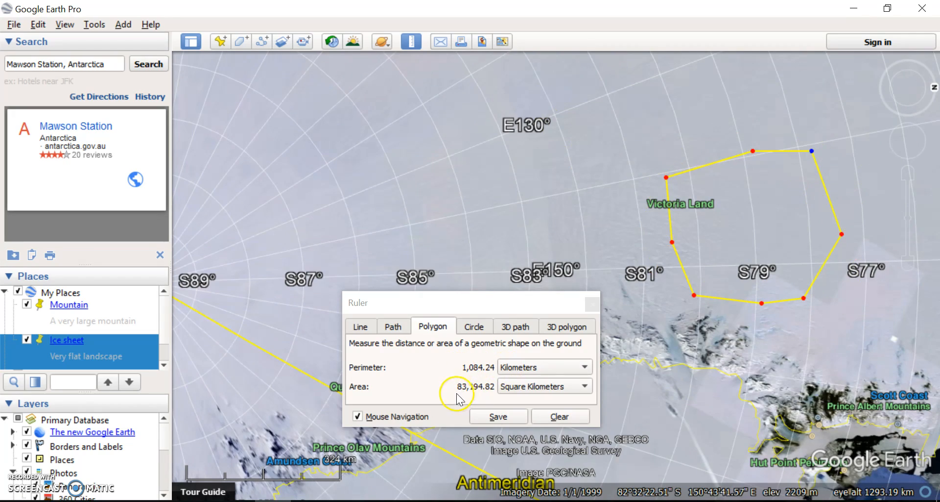
click(560, 415)
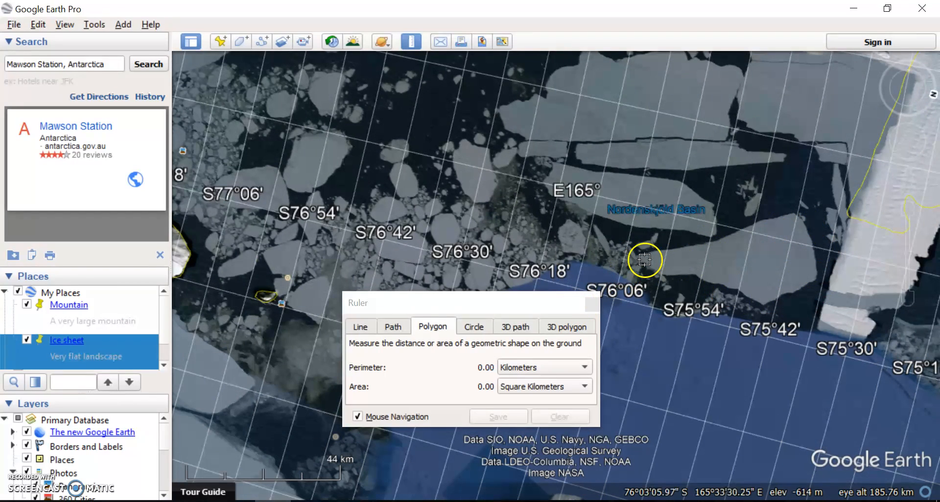
Measure a polygon around the sea-ice floe near 76°S: 120.37 km perimeter, 662.25 km² area
click(726, 284)
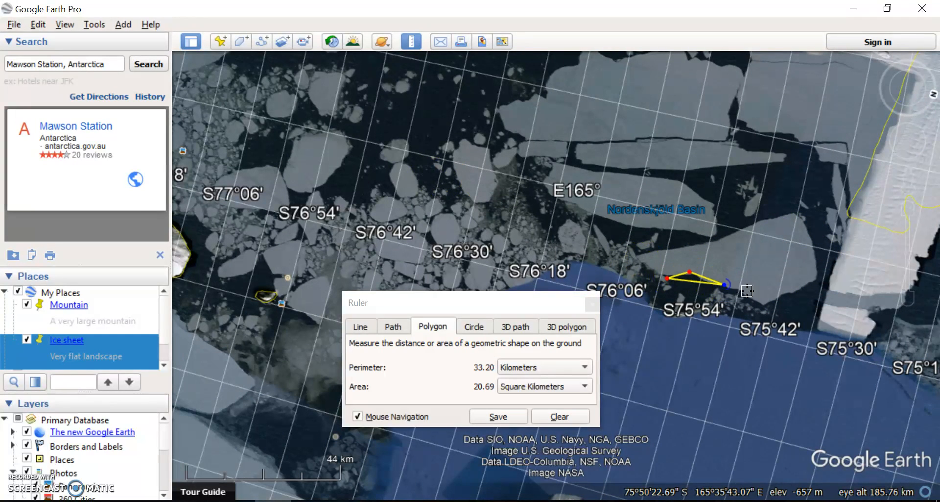
click(790, 212)
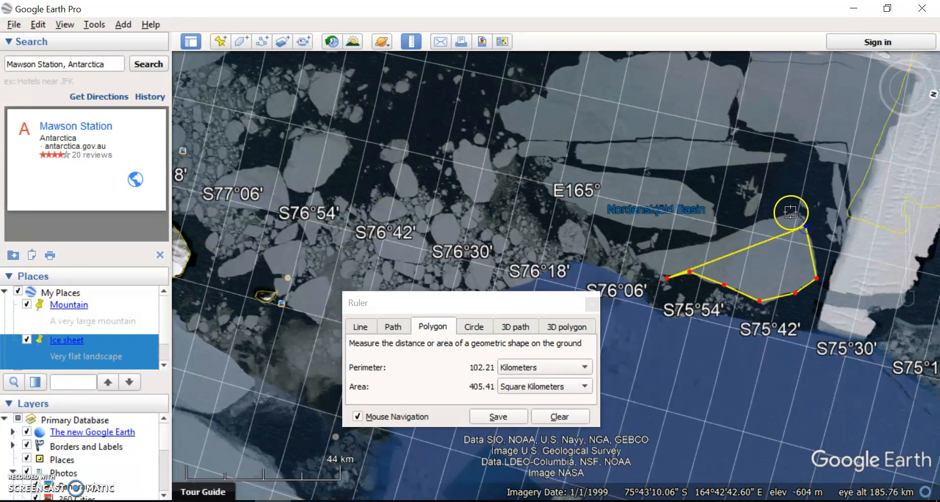
drag(791, 213, 642, 261)
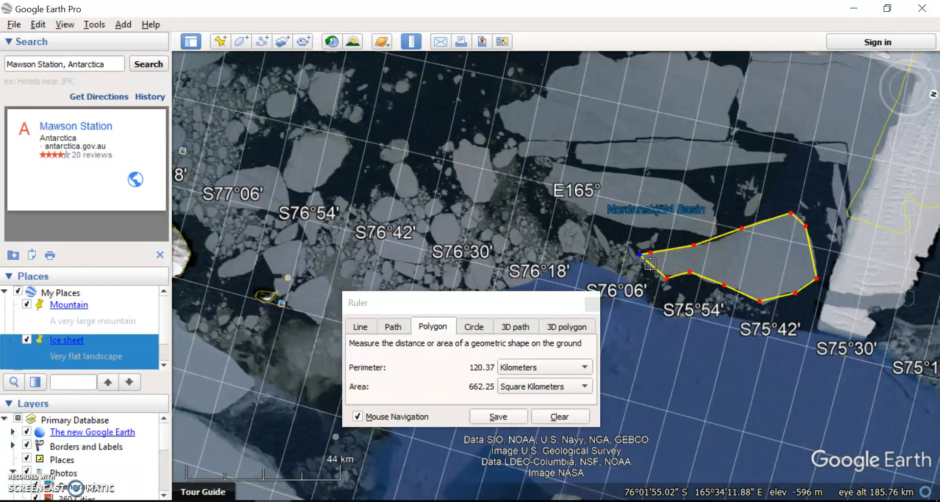
click(560, 416)
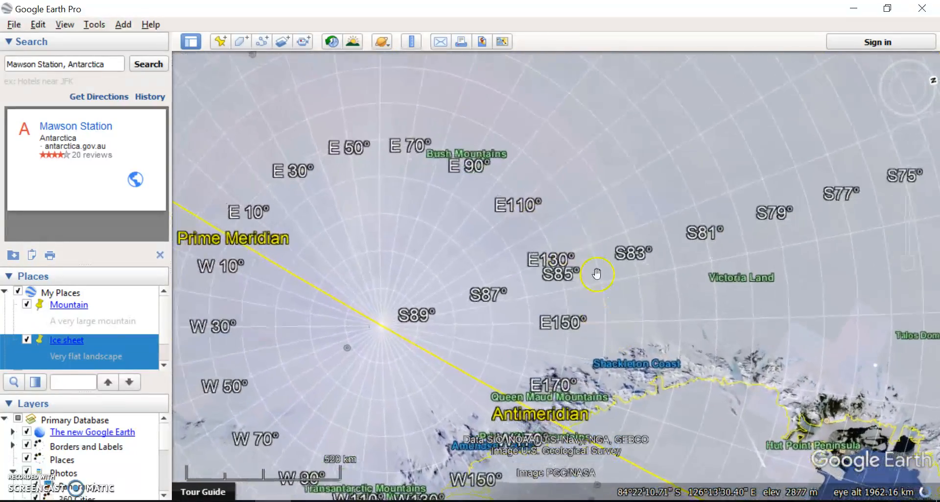
Pan and zoom out over the polar plateau until Antarctica fills the view
drag(596, 274, 422, 336)
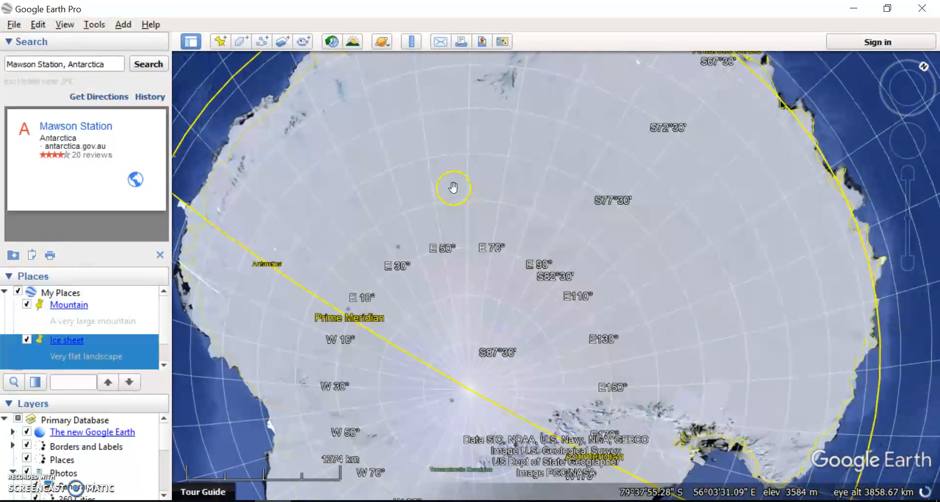
drag(453, 188, 689, 155)
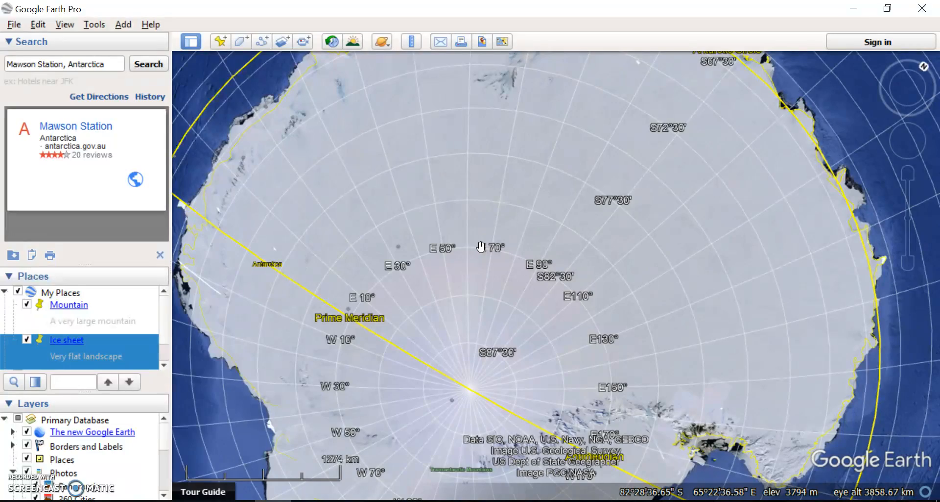
scroll(down, 3)
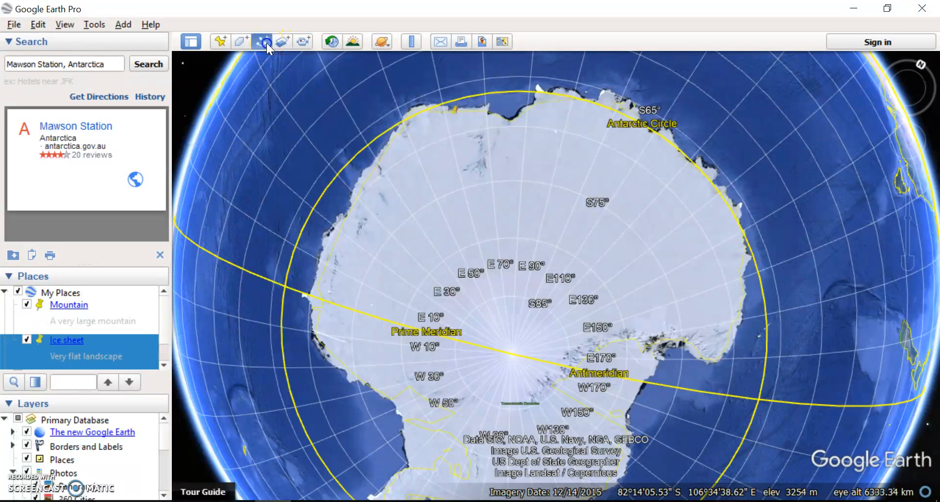
Start a new path named 'From coast to the South Pole'
click(263, 41)
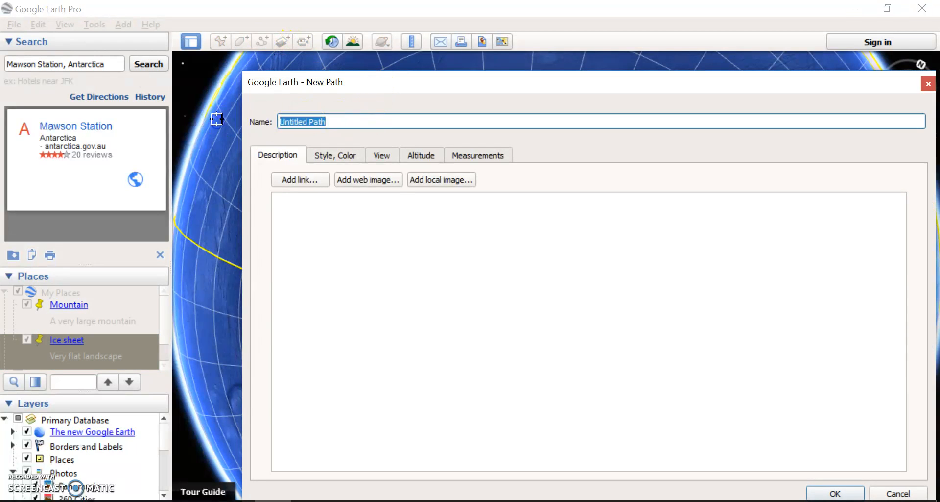
text(From coast to the South Pole)
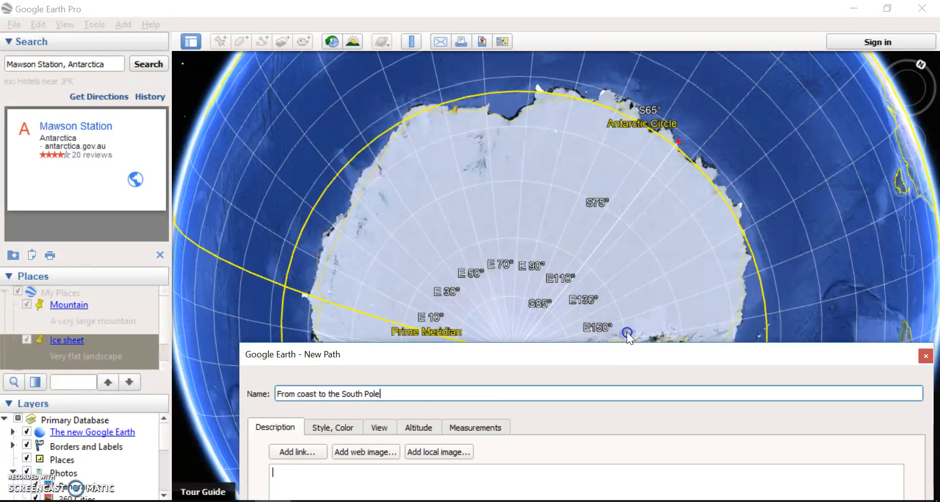
Give the path a green line colour and a thicker line width in Style, Color
click(333, 427)
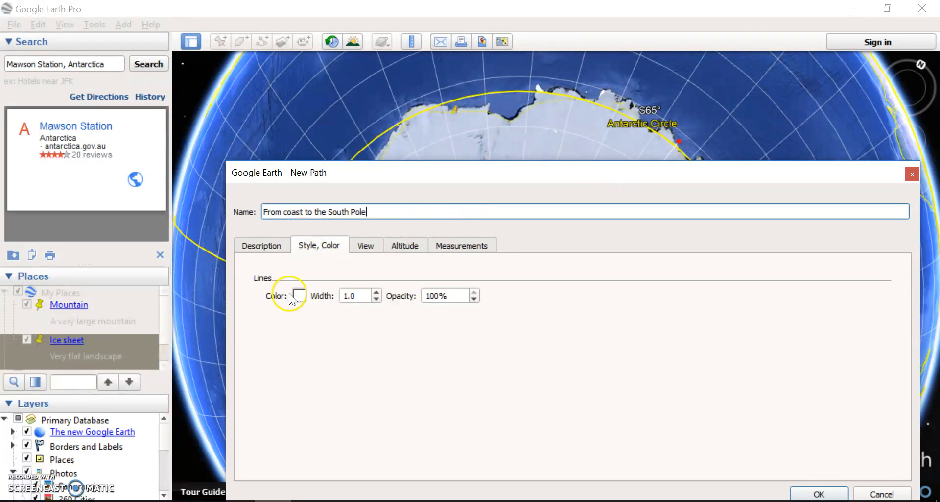
click(294, 295)
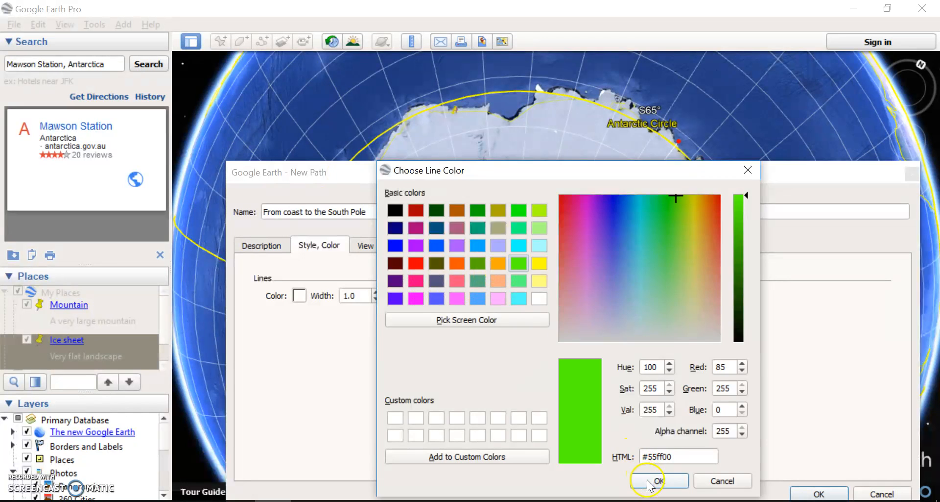
click(658, 480)
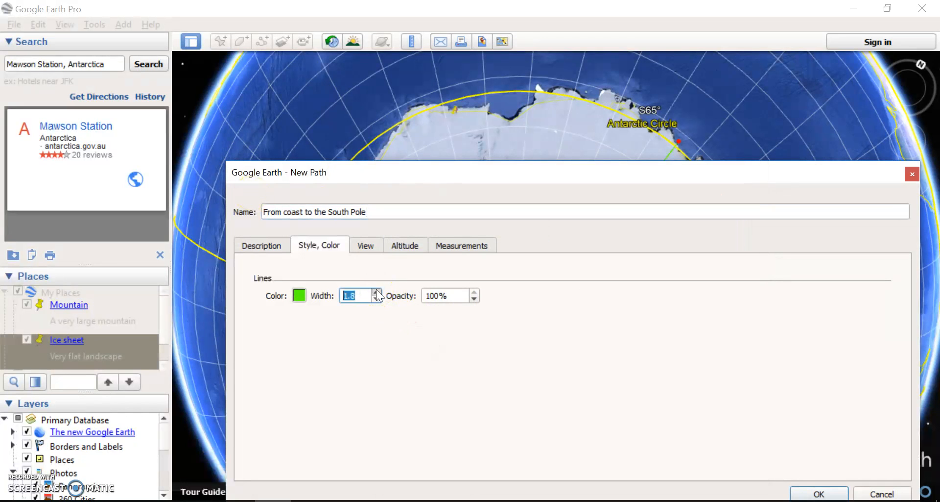
click(818, 493)
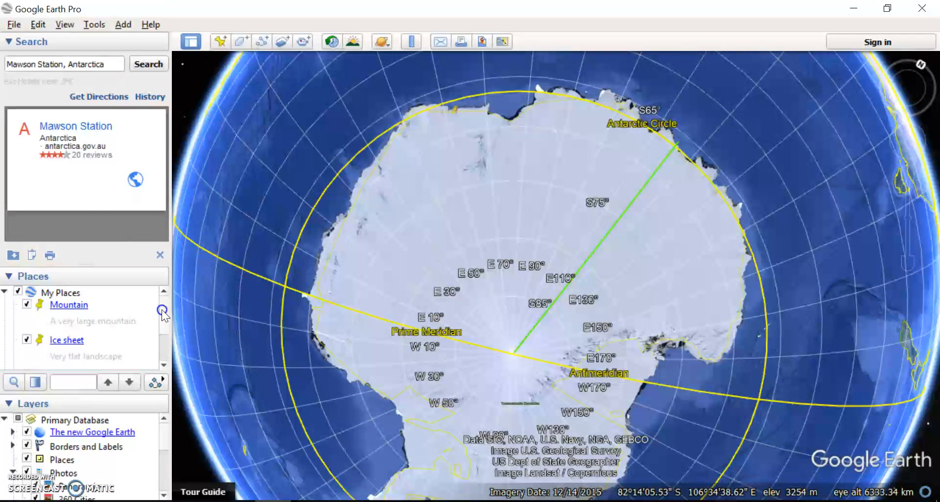
Show the elevation profile of the new coast-to-pole path
right_click(90, 327)
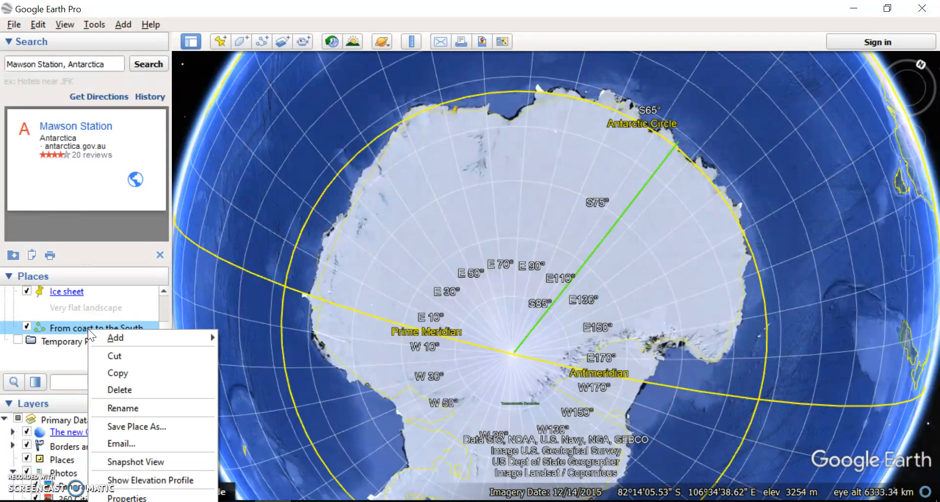
mouse_move(144, 479)
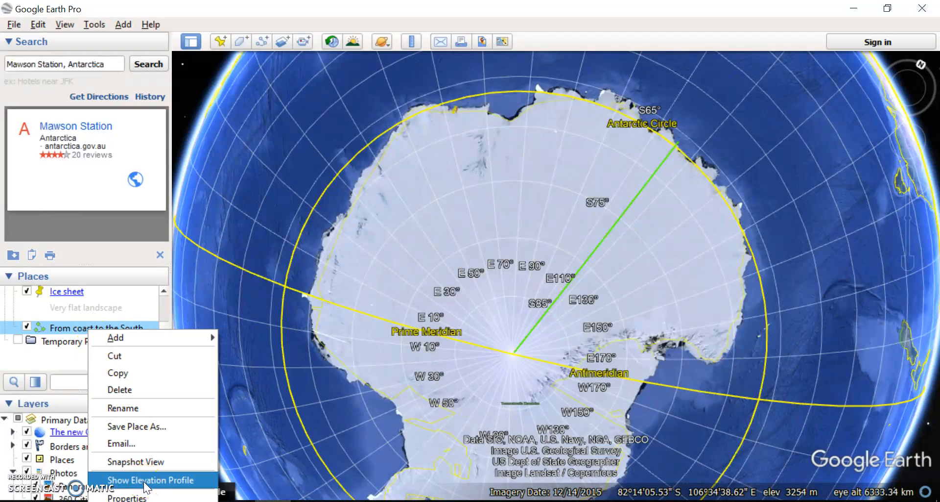
click(149, 479)
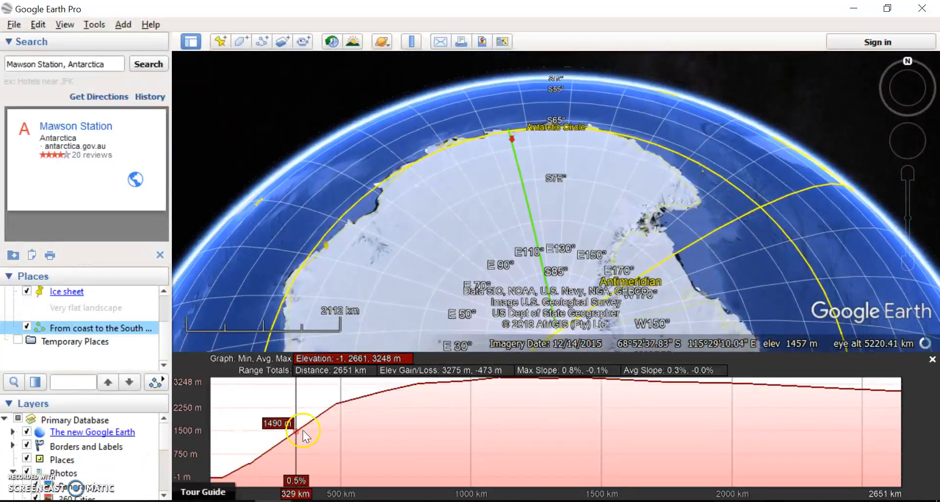
mouse_move(540, 387)
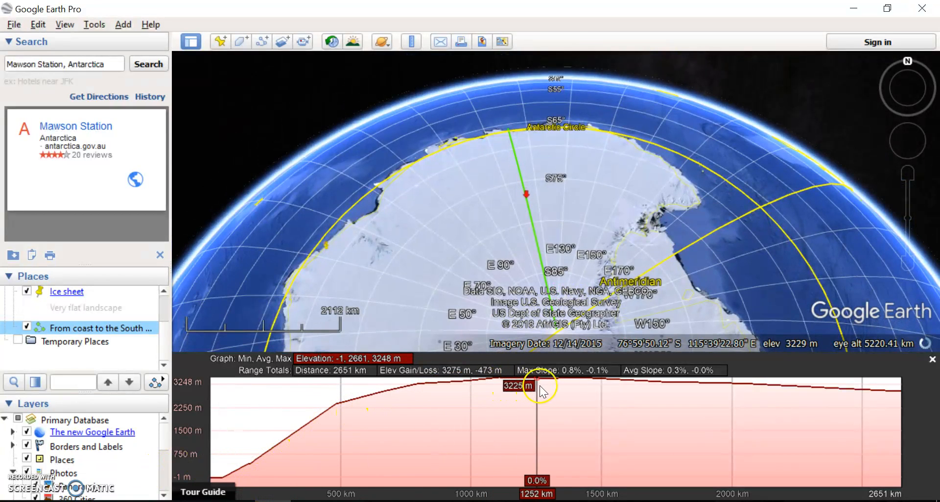
mouse_move(839, 385)
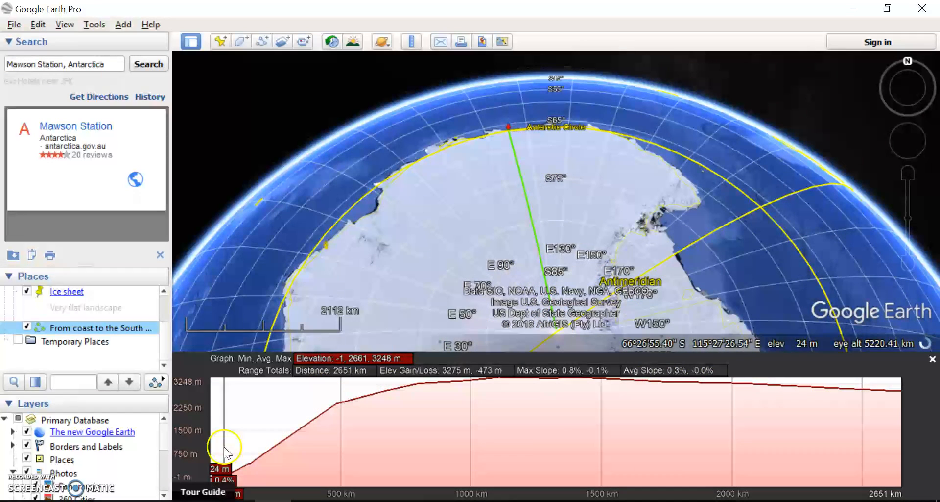
mouse_move(289, 420)
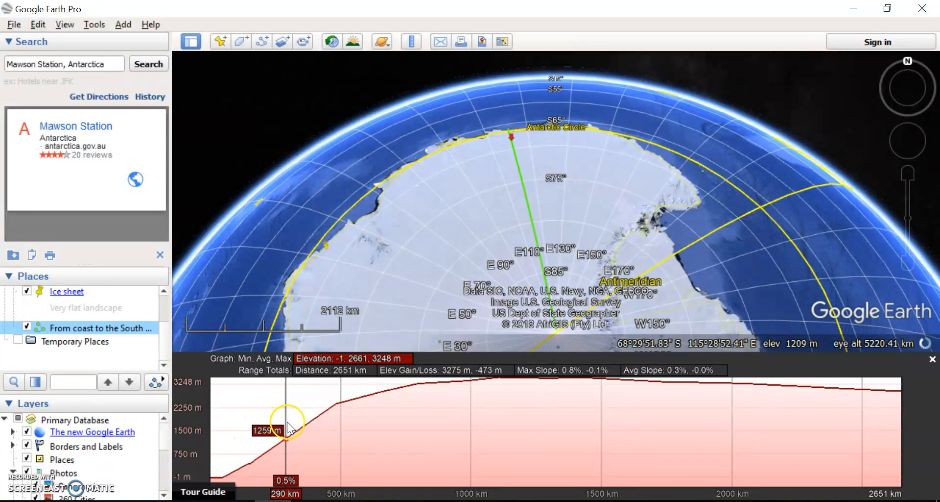
mouse_move(477, 401)
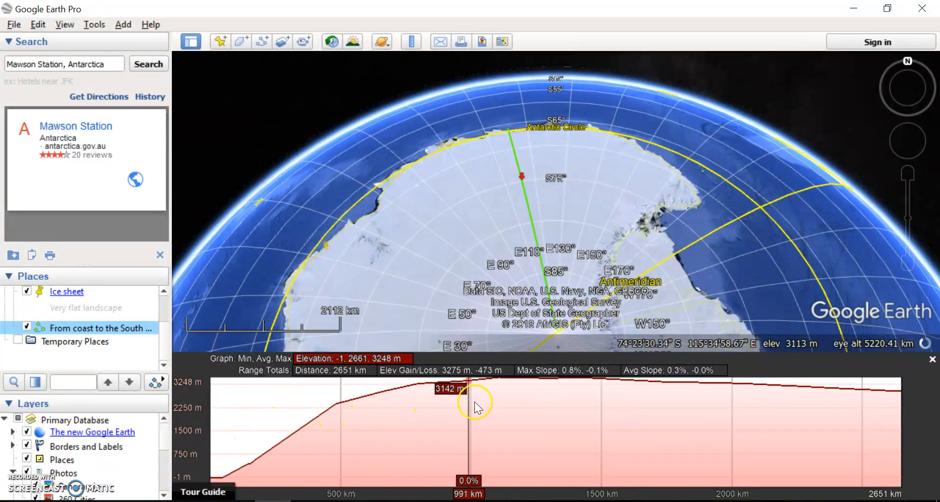
mouse_move(675, 387)
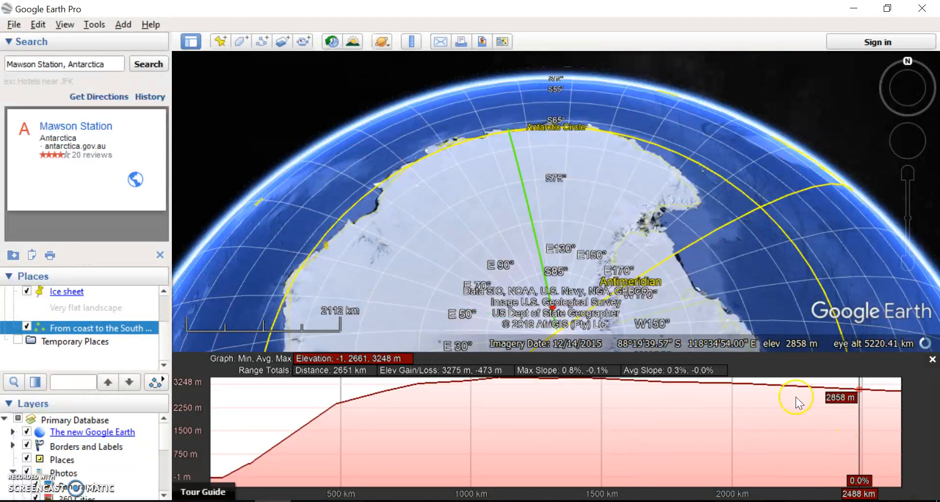
mouse_move(456, 293)
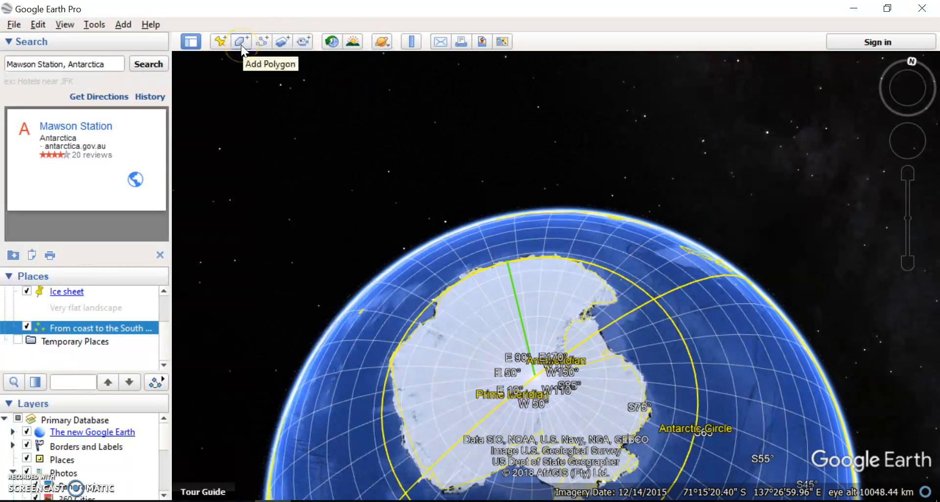
mouse_move(282, 41)
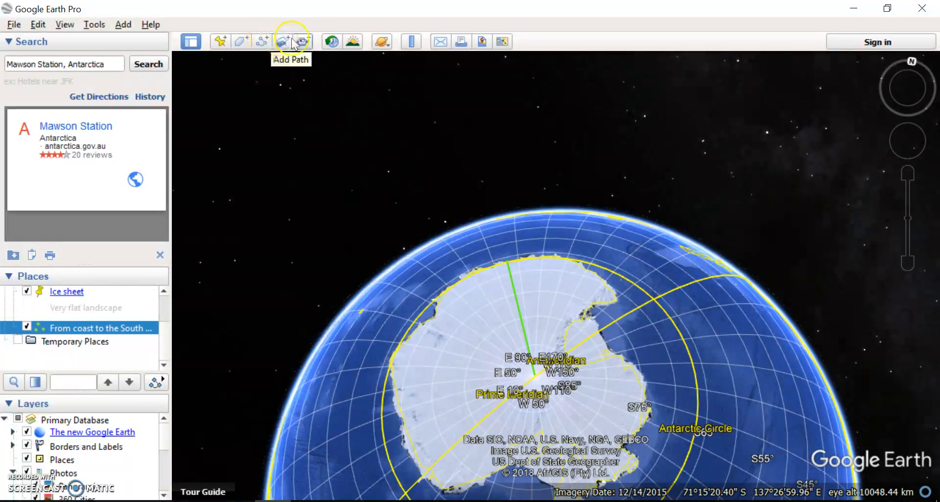
mouse_move(300, 42)
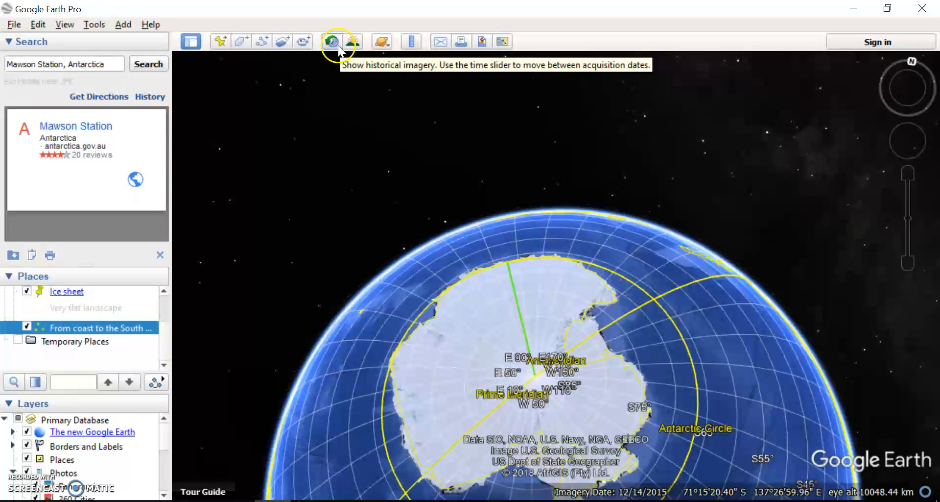
Turn on Historical Imagery and step Antarctica through 2009, 2006, 2000, 2014 and back to the newest
click(330, 41)
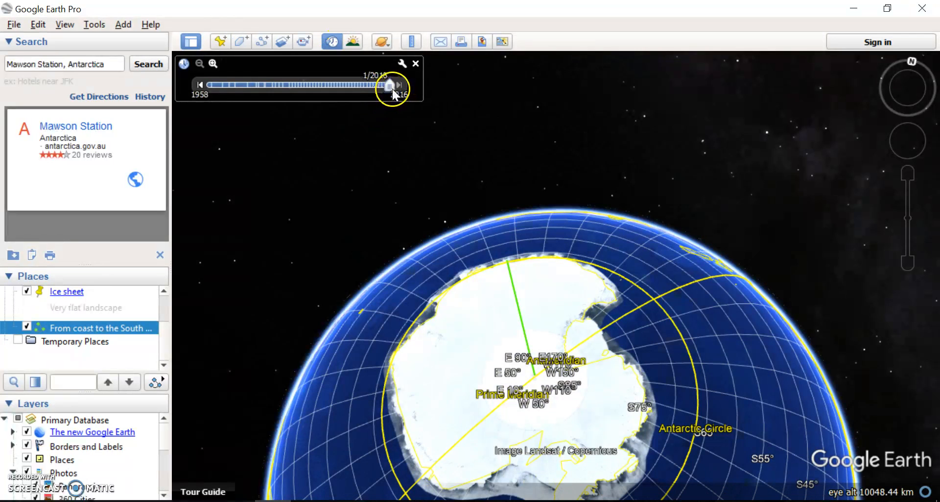
drag(393, 84, 371, 84)
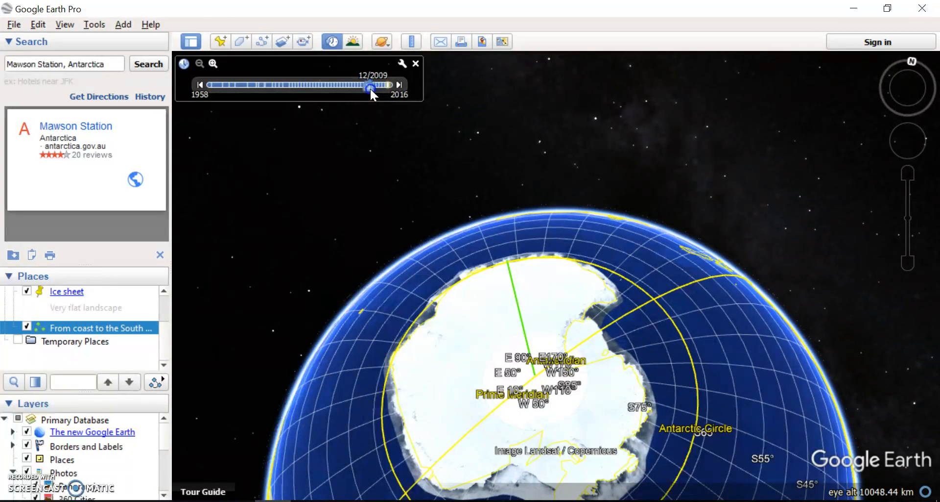
drag(370, 85, 353, 86)
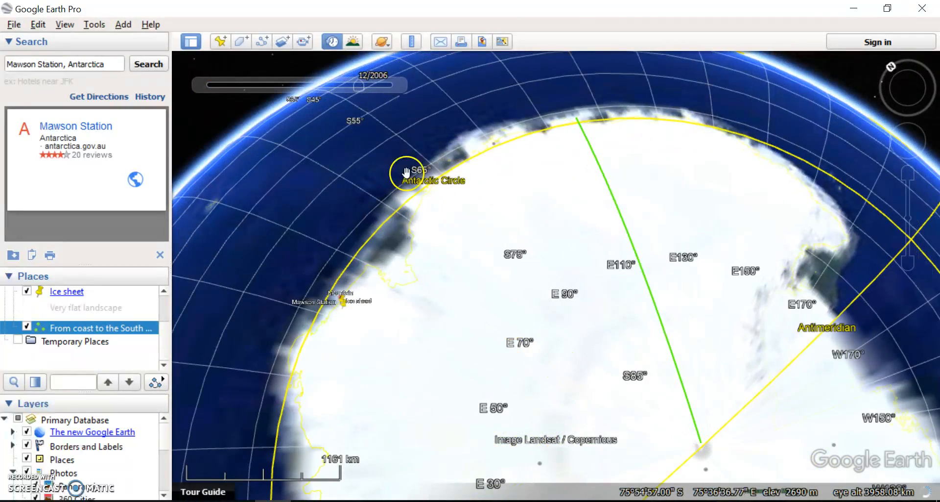
drag(359, 84, 339, 88)
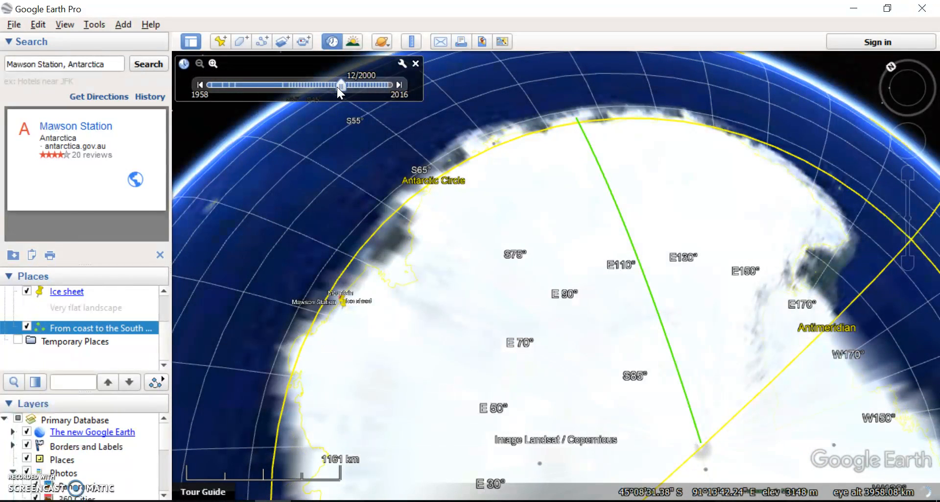
drag(340, 84, 386, 84)
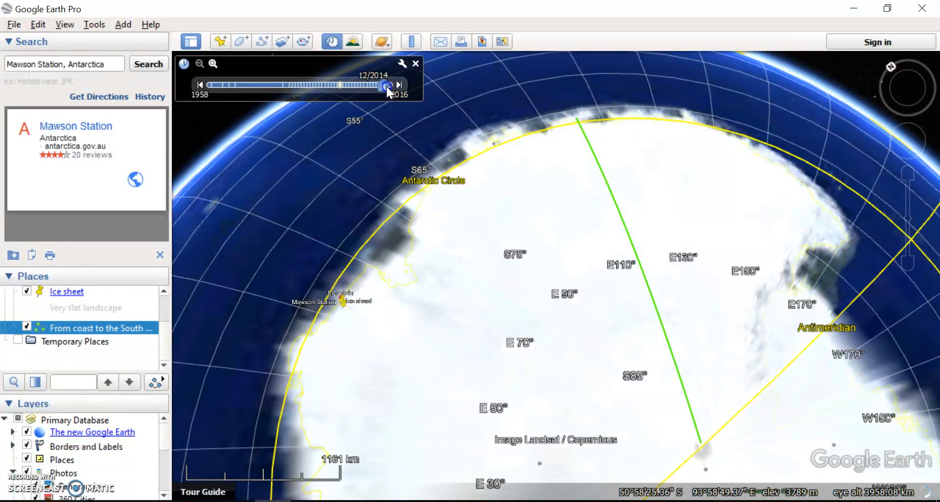
drag(387, 84, 396, 84)
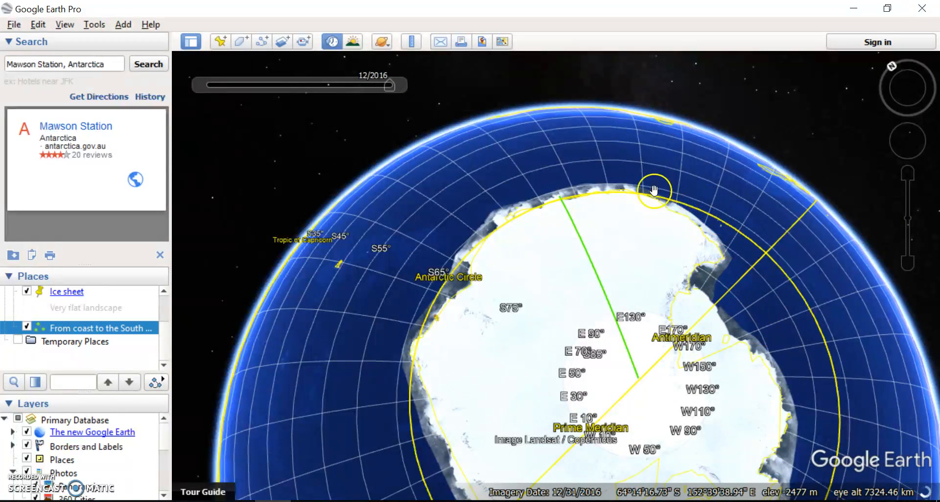
Run the imagery from 1984 through 1993, 1999 and 2006 back to December 2016 over the continent
drag(387, 85, 292, 84)
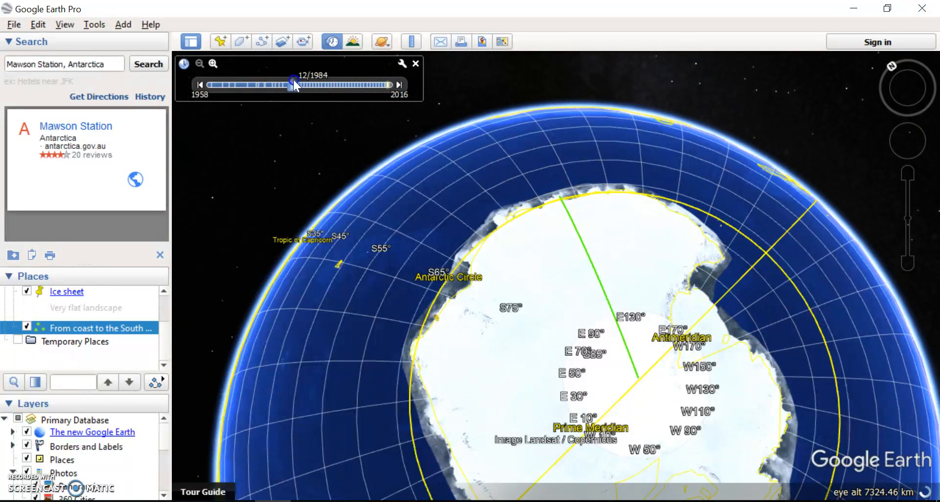
drag(292, 84, 318, 84)
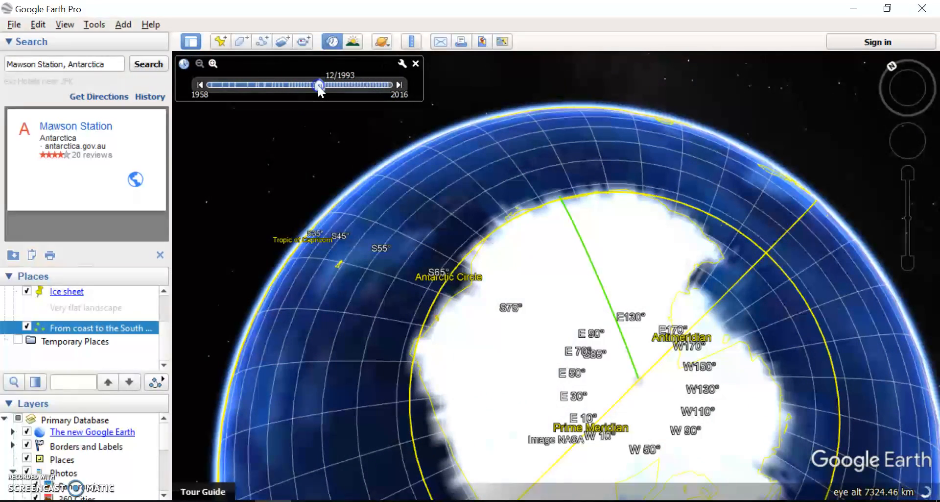
drag(317, 84, 337, 85)
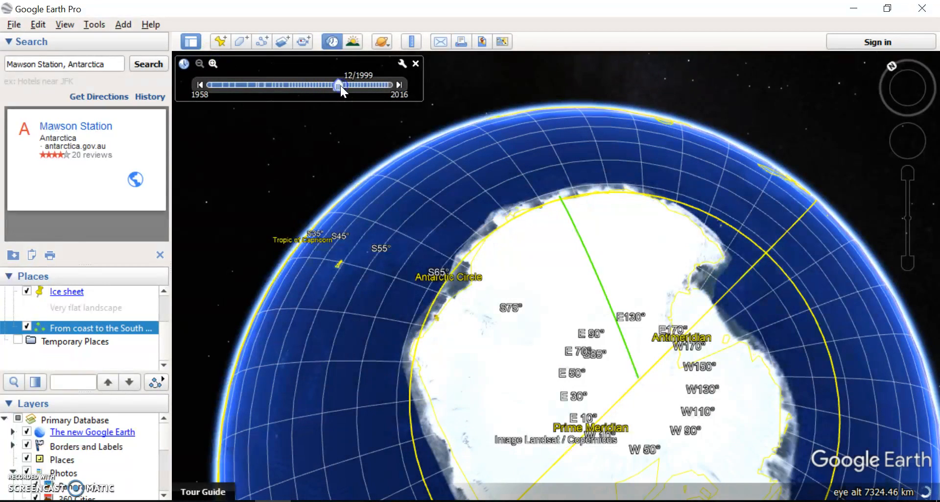
drag(336, 84, 360, 84)
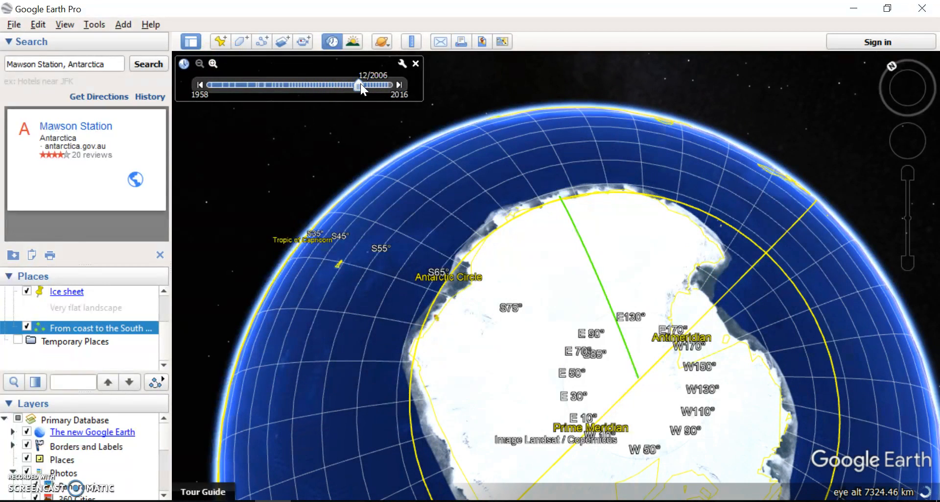
drag(359, 85, 382, 84)
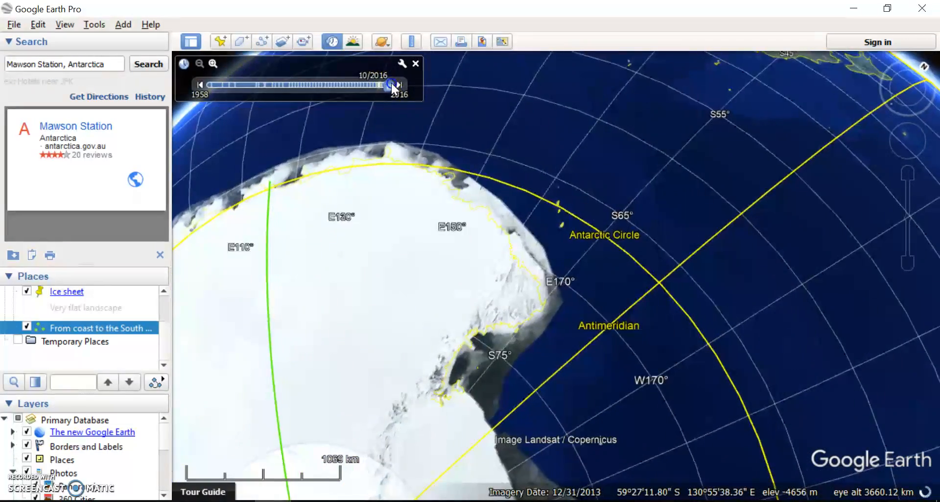
drag(393, 84, 360, 84)
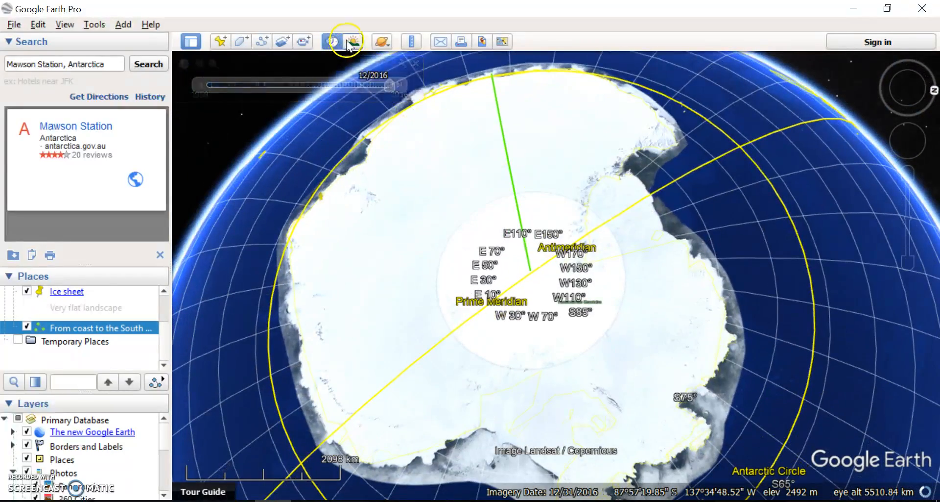
Turn on Sunlight shading and move the time through June 2007 and October 2006 to December 2016 daylight
click(345, 41)
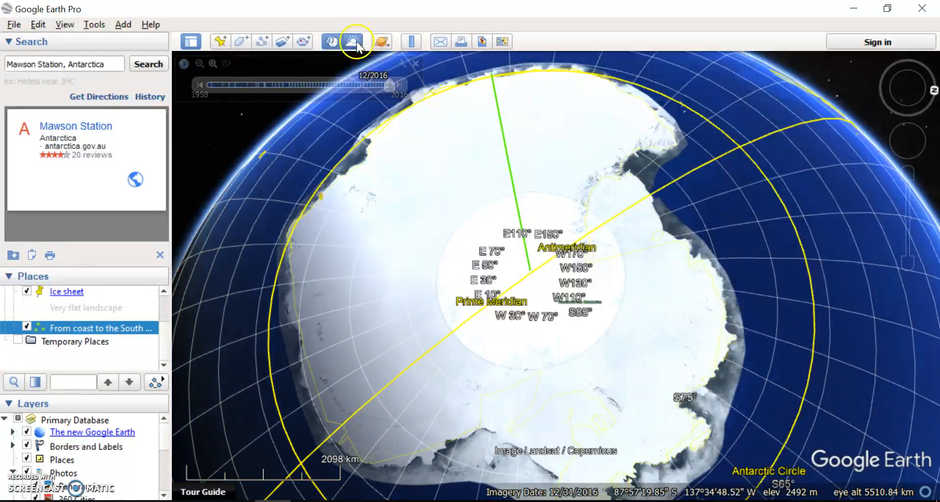
drag(389, 84, 359, 84)
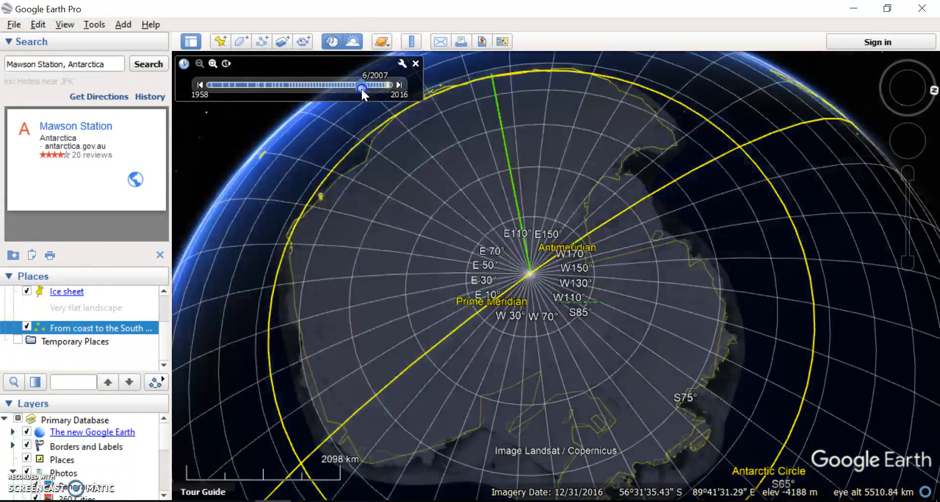
drag(362, 85, 361, 84)
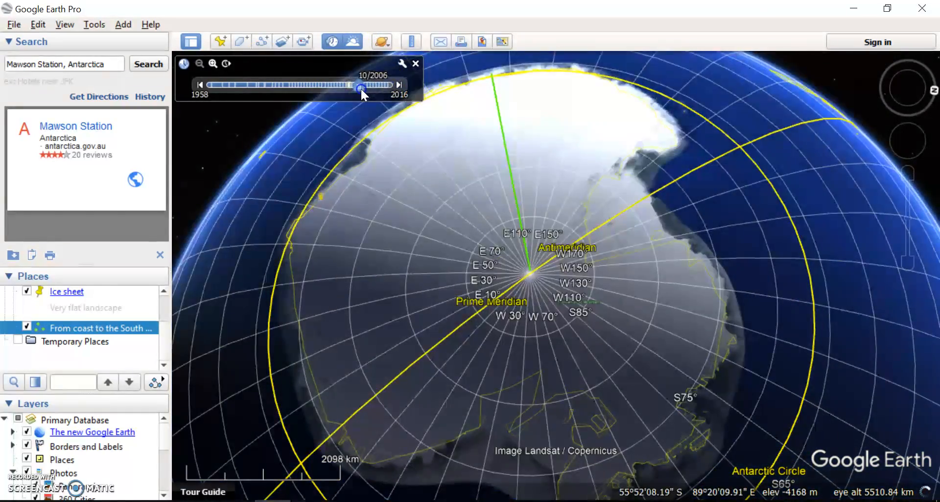
drag(359, 84, 393, 84)
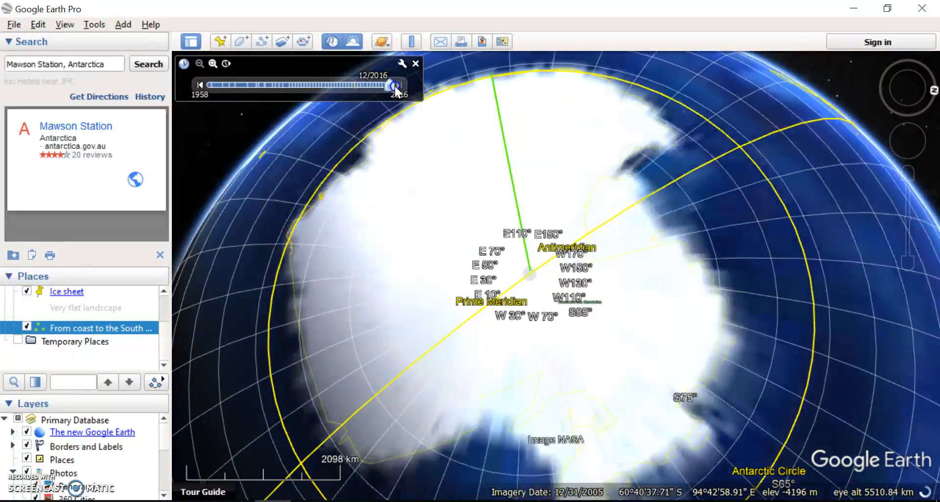
drag(395, 84, 393, 84)
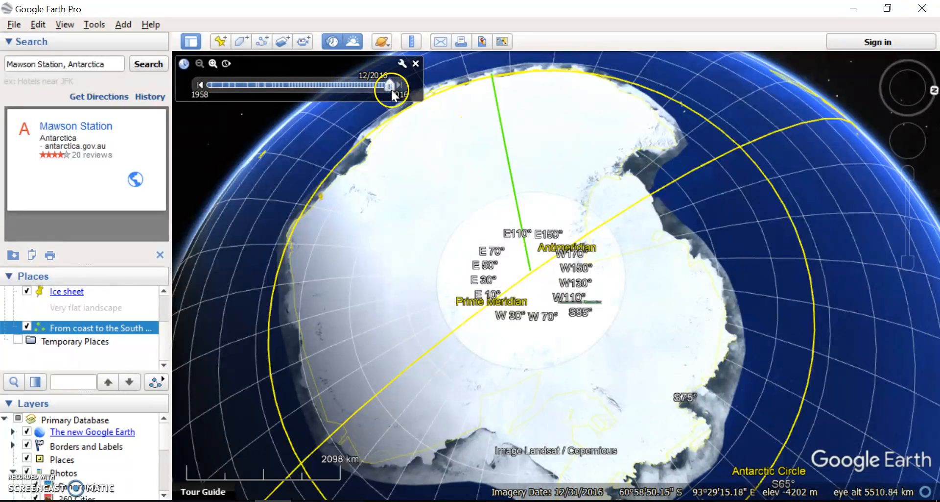
View dark July 2015 and June 1998 lighting from higher up, then return to December 2016
drag(390, 84, 383, 84)
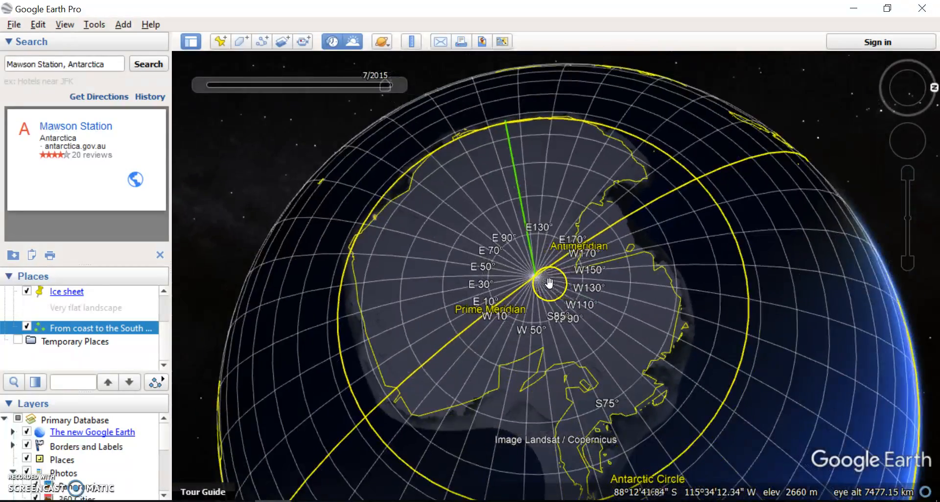
scroll(down, 3)
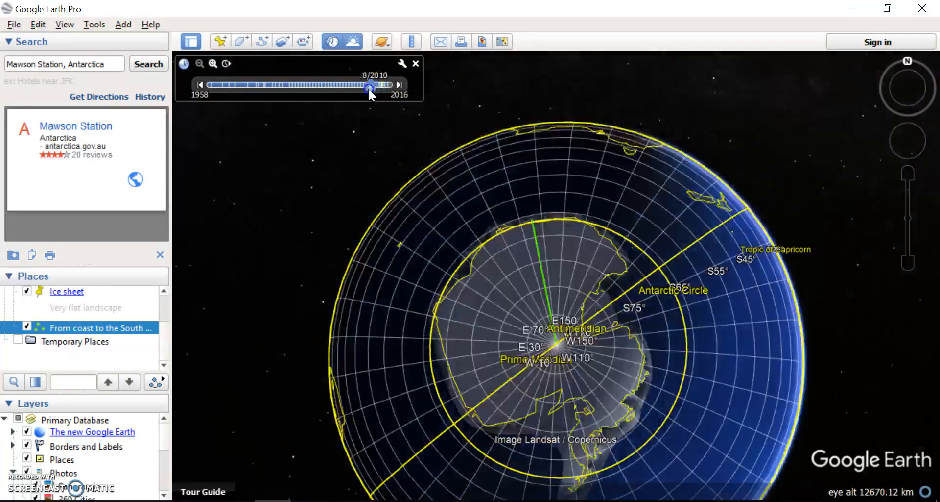
drag(369, 84, 334, 85)
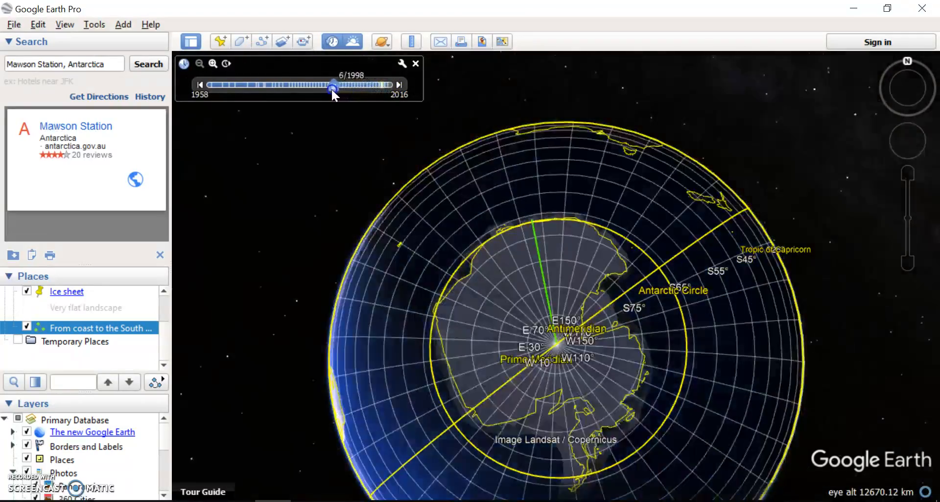
drag(334, 84, 299, 84)
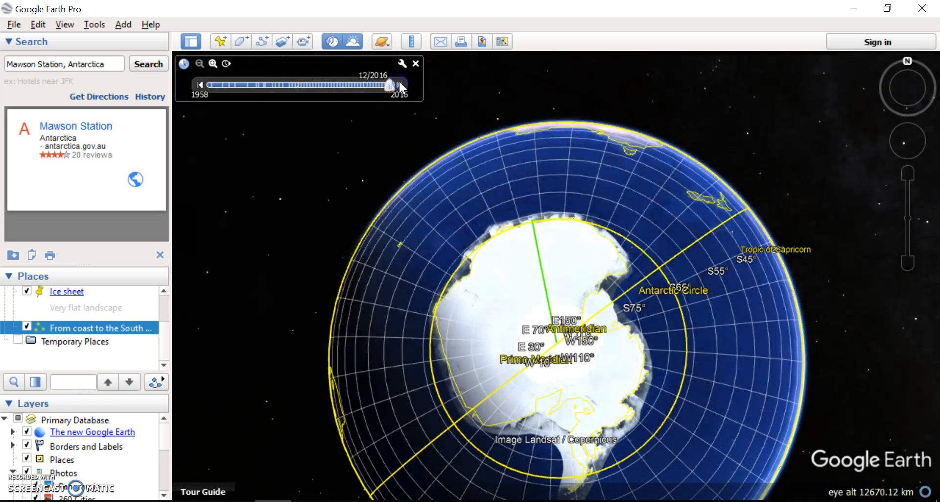
Switch the globe to Mars from the planets dropdown, showing its south polar cap
click(382, 41)
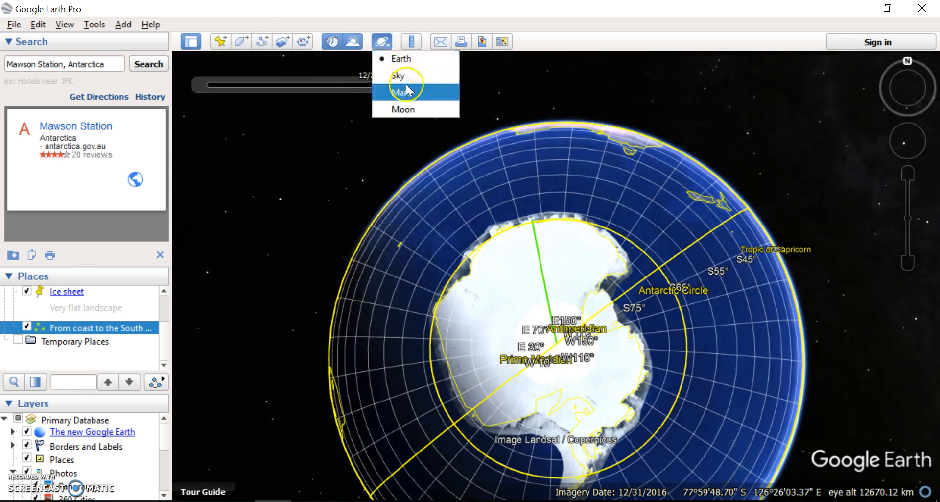
click(401, 93)
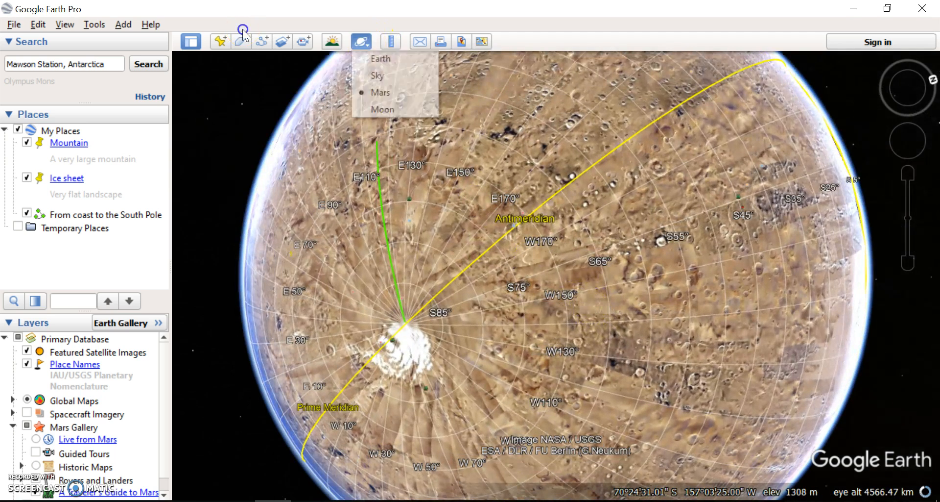
click(380, 58)
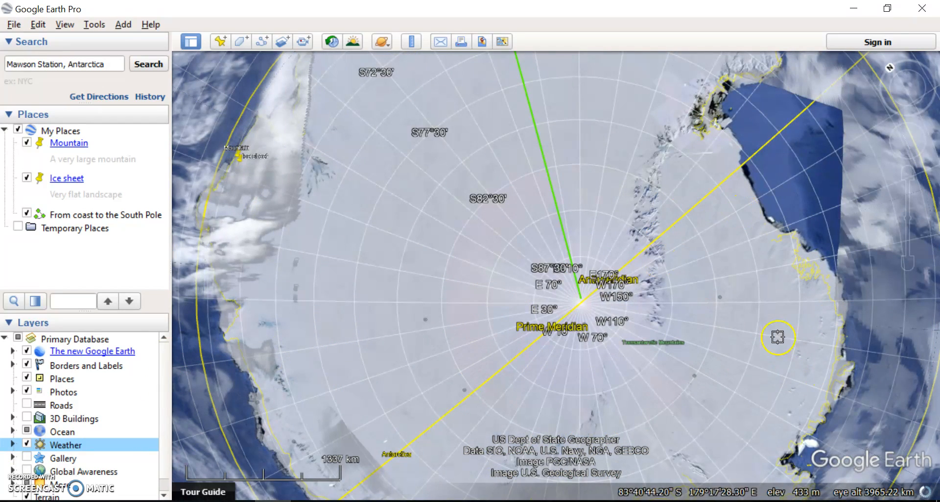
Zoom out so the Weather layer clouds show around Antarctica to the Antarctic Circle
scroll(down, 3)
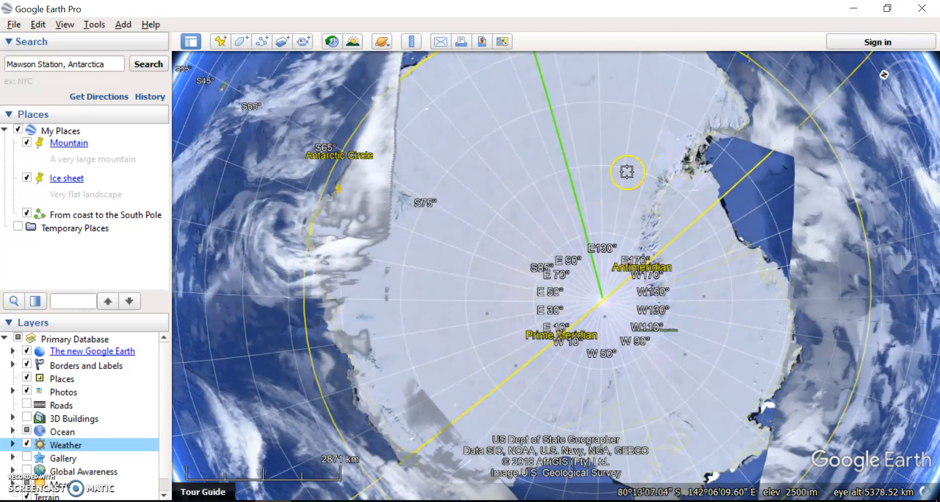